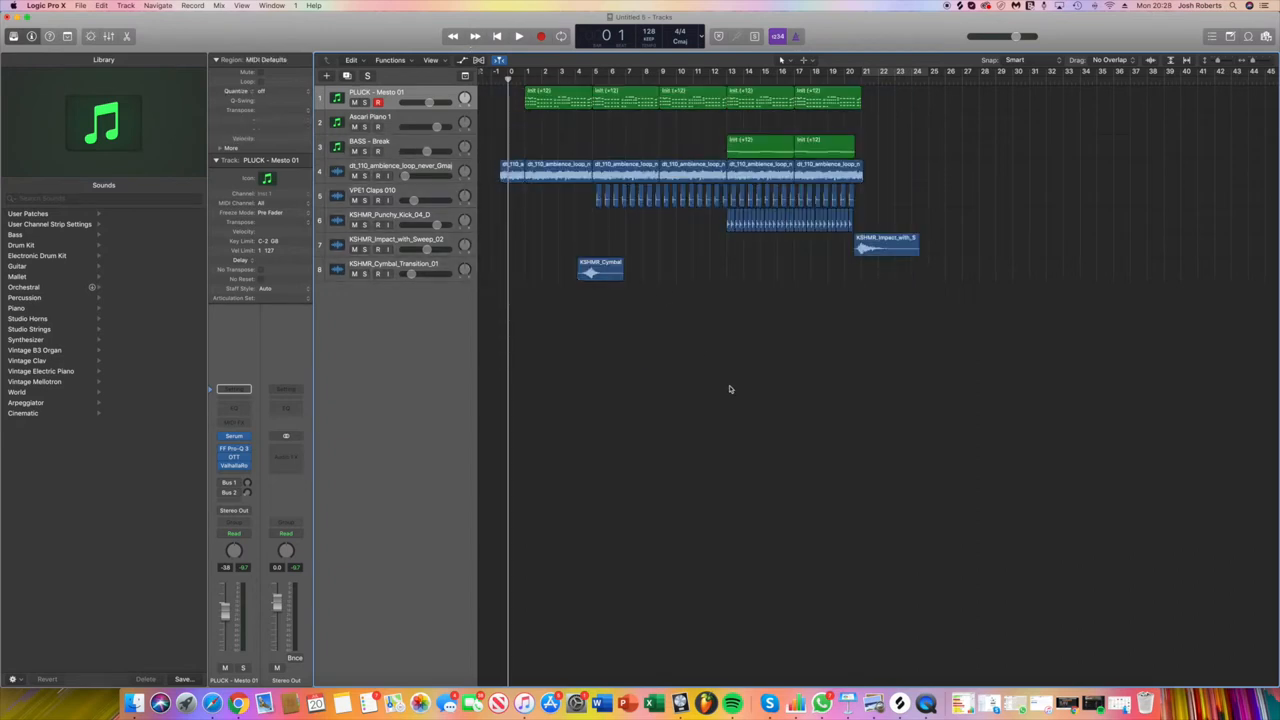
{"action": "mouse_move", "coordinate": [759, 389]}
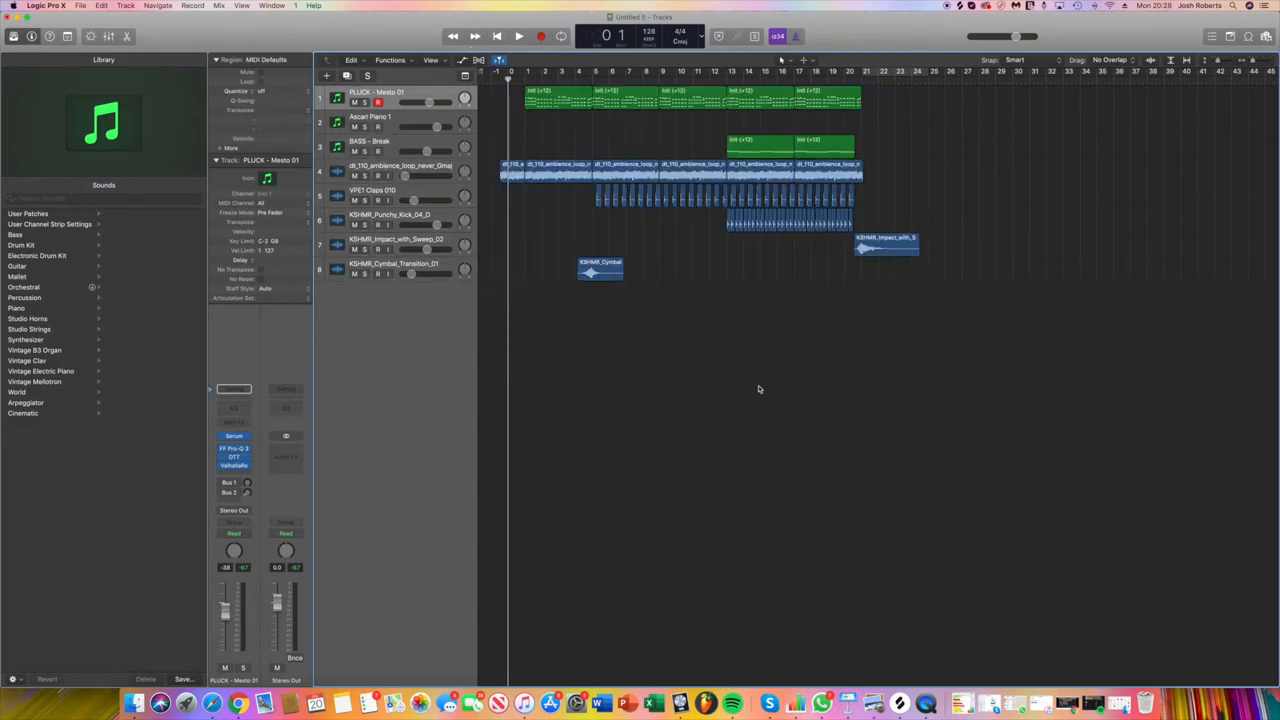
{"action": "mouse_move", "coordinate": [979, 389]}
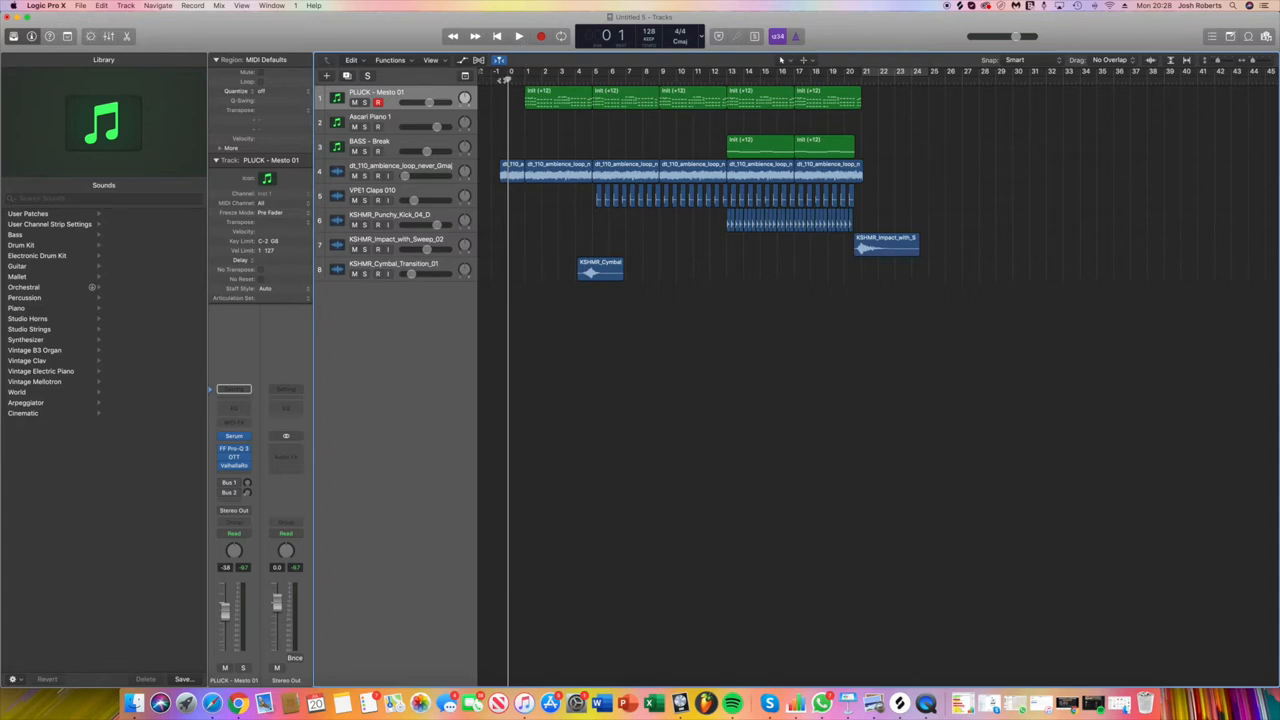
- Play the intro from just before bar 1 to audition it, then stop
{"action": "left_click", "coordinate": [540, 36]}
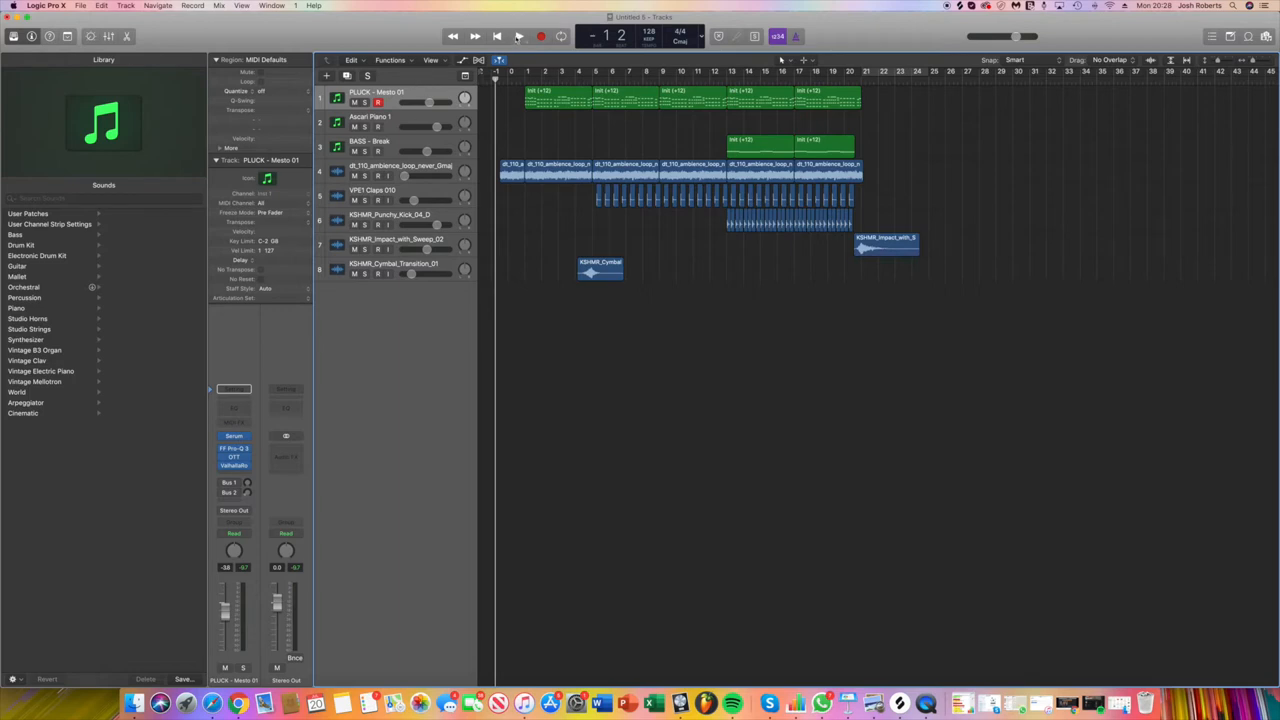
{"action": "left_click", "coordinate": [517, 36]}
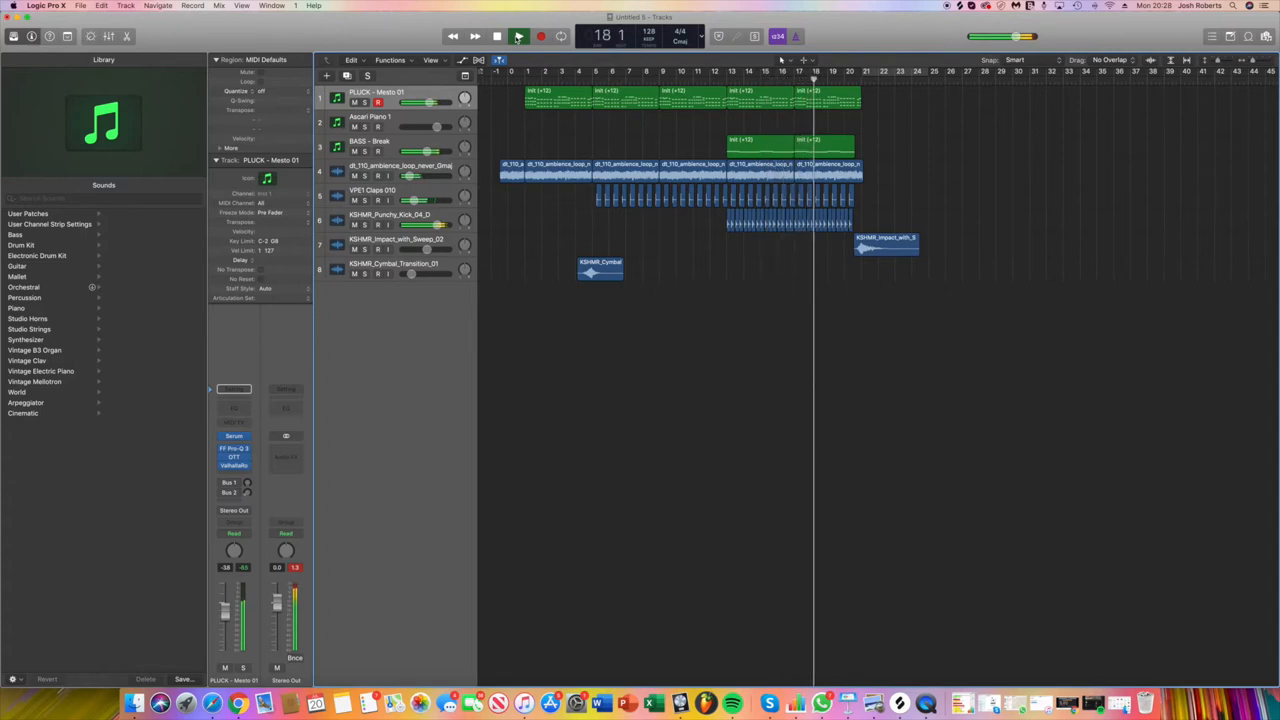
{"action": "left_click", "coordinate": [518, 36]}
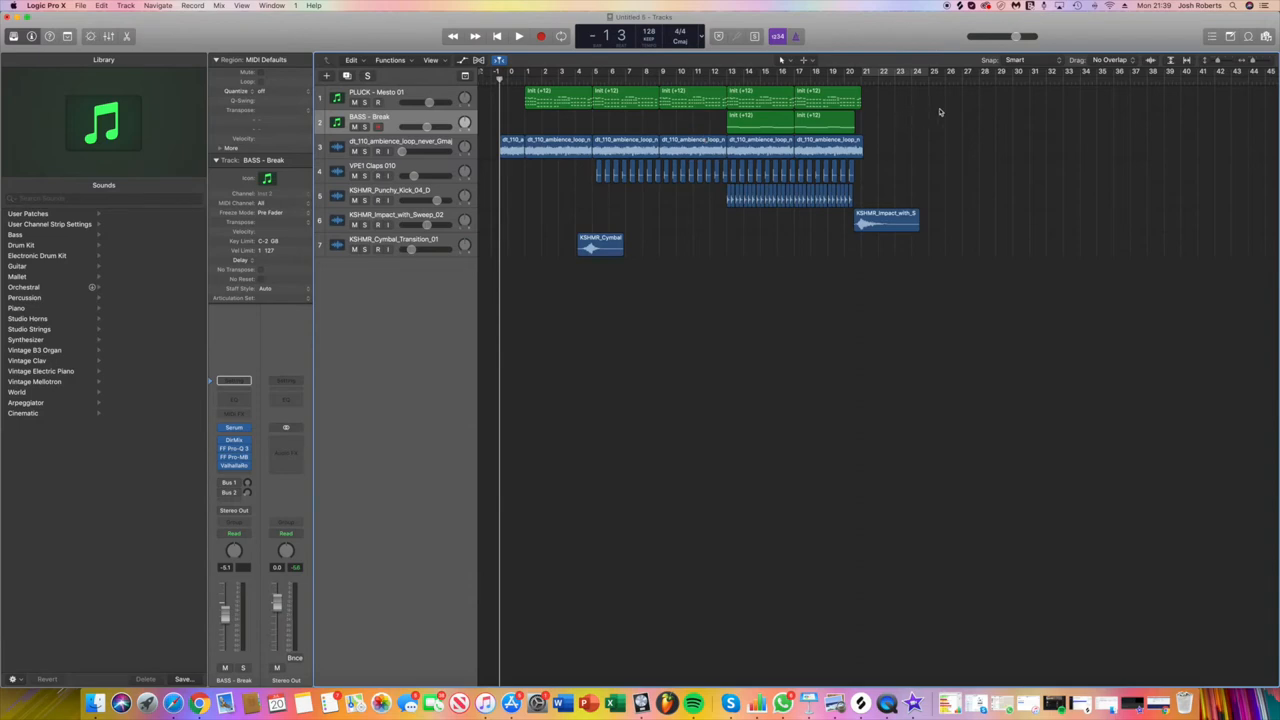
{"action": "mouse_move", "coordinate": [683, 116]}
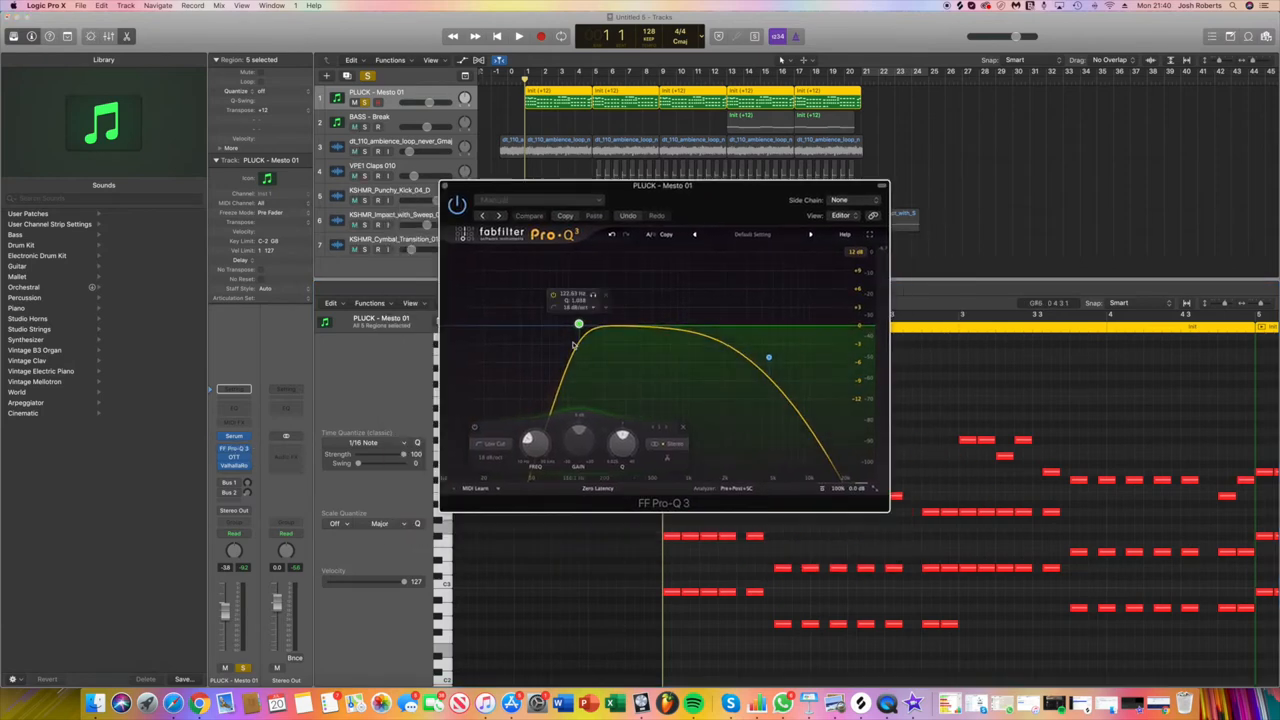
- Adjust the PLUCK Pro-Q 3 low-cut and high roll-off, settling the low cut near 145 Hz
{"action": "left_click_drag", "start_coordinate": [578, 323], "coordinate": [578, 326]}
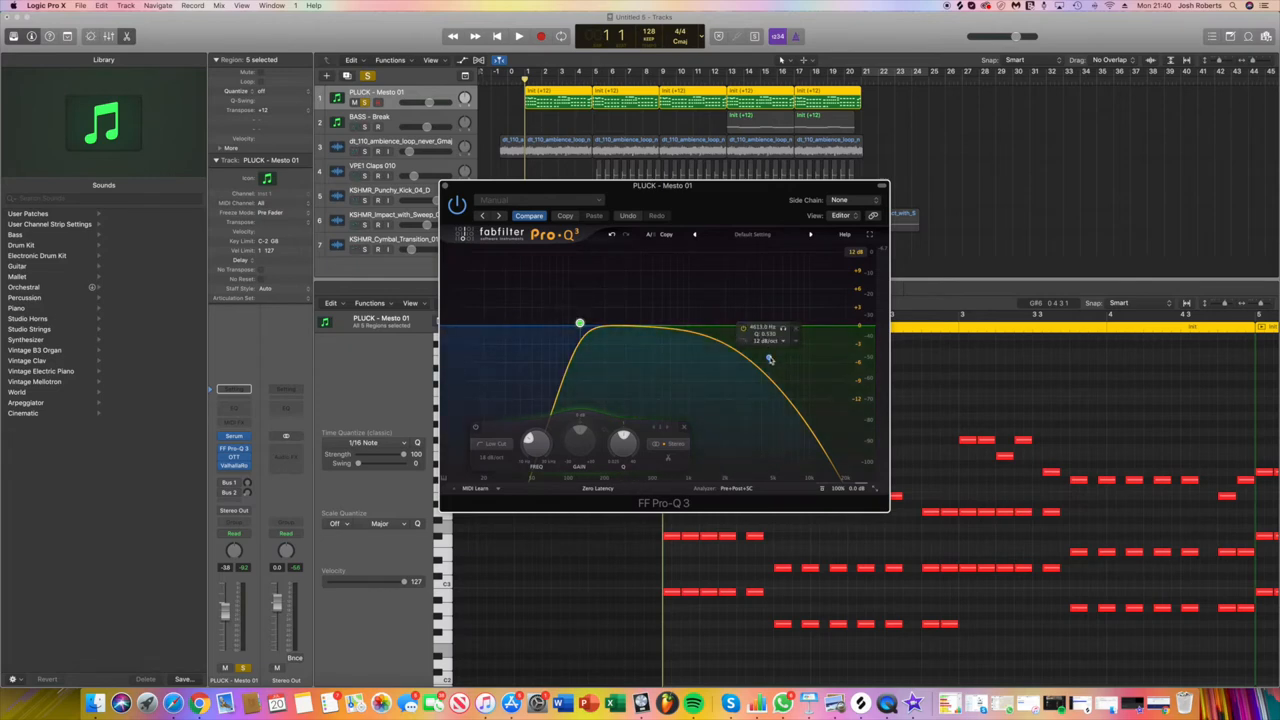
{"action": "left_click_drag", "start_coordinate": [580, 323], "coordinate": [623, 328]}
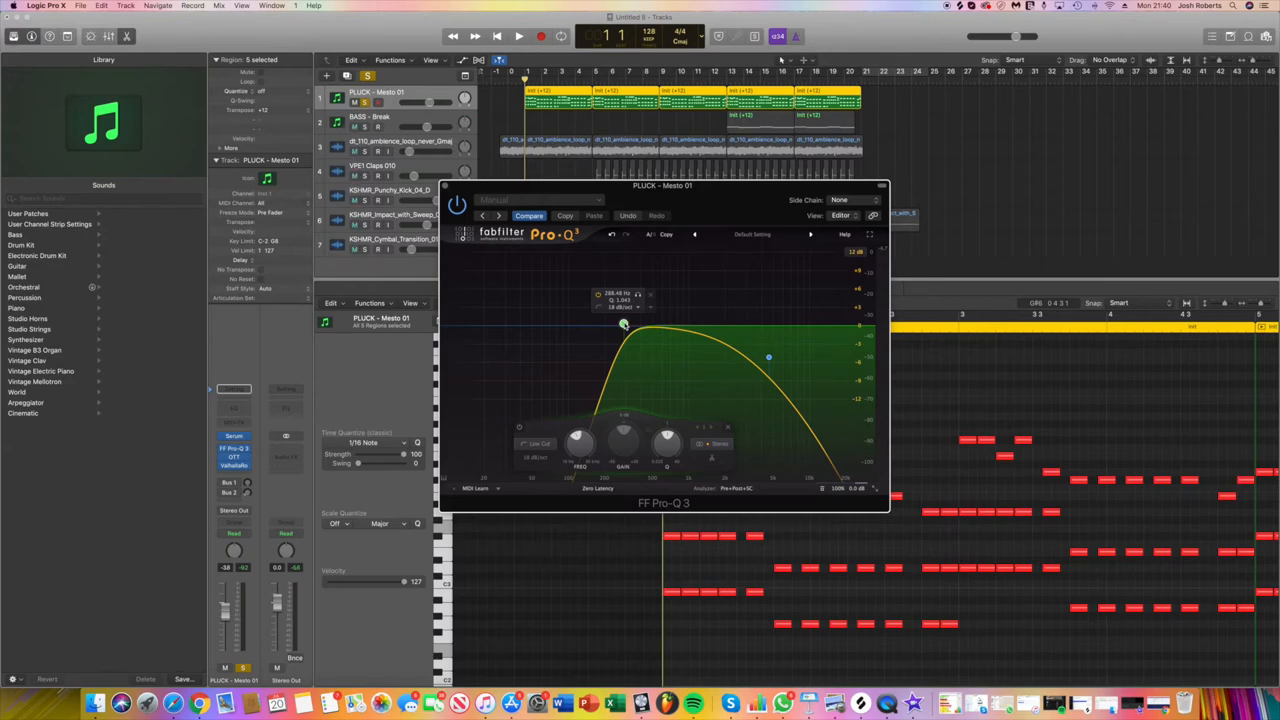
{"action": "left_click_drag", "start_coordinate": [622, 325], "coordinate": [586, 322]}
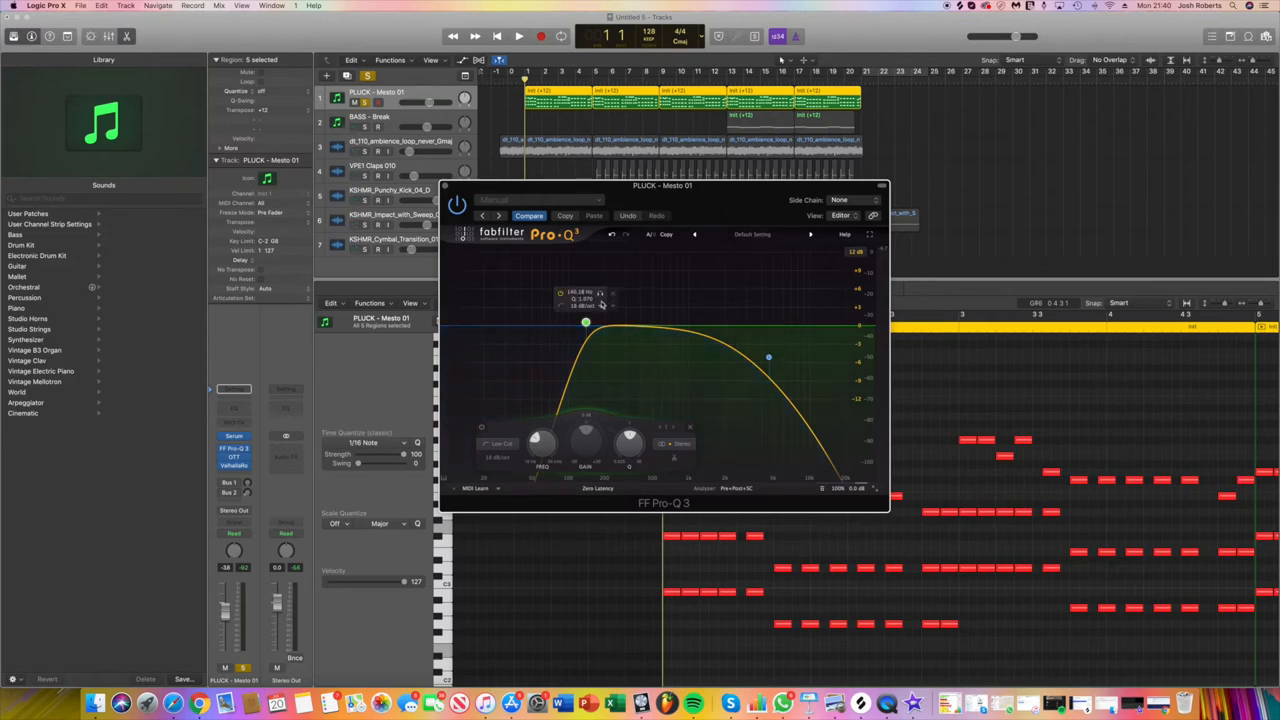
{"action": "left_click_drag", "start_coordinate": [585, 323], "coordinate": [580, 323]}
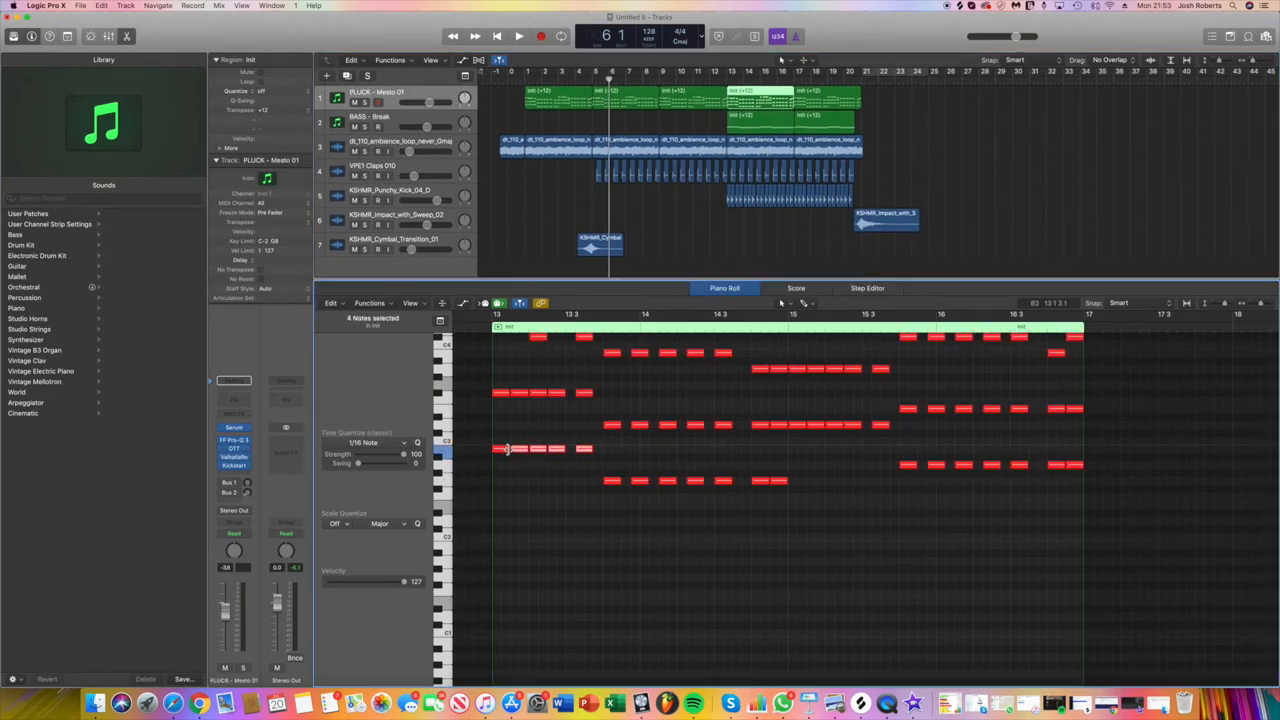
- Select the low C3 chord notes at the start of the later PLUCK region
{"action": "left_click", "coordinate": [508, 449]}
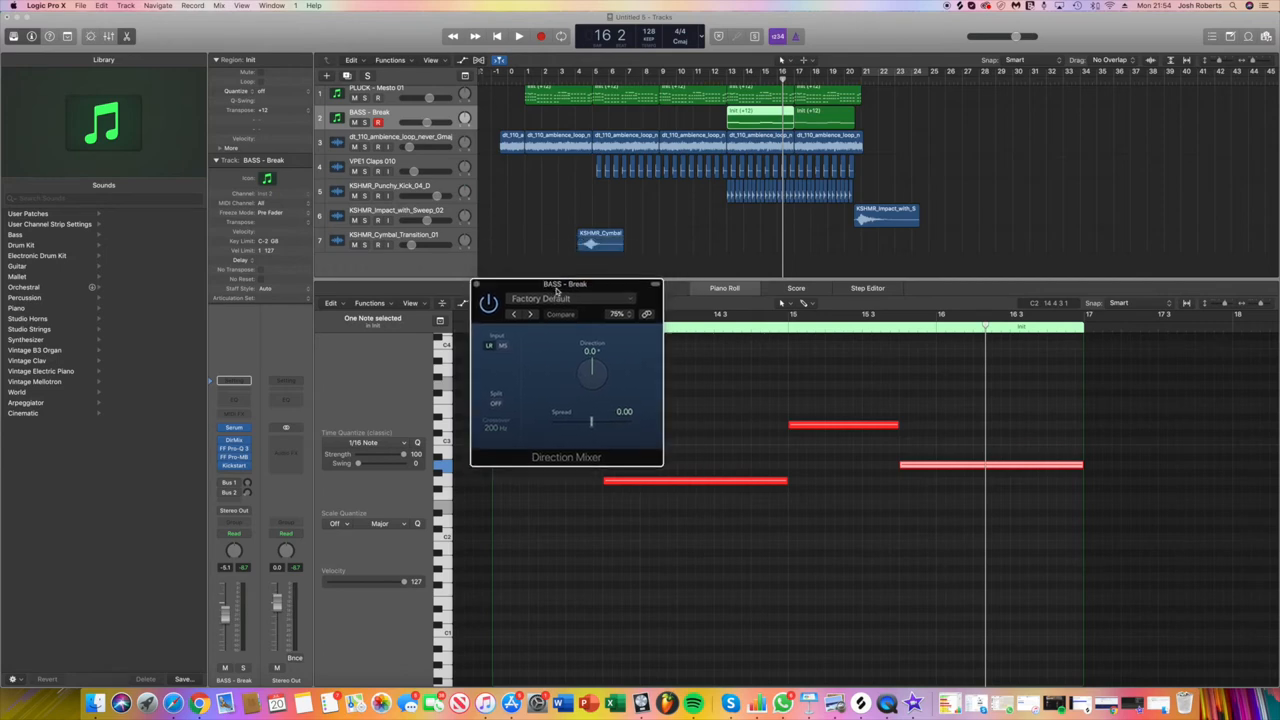
- Move the BASS - Break Direction Mixer into clearer view and adjust its Spread slider
{"action": "left_click_drag", "start_coordinate": [565, 283], "coordinate": [582, 308]}
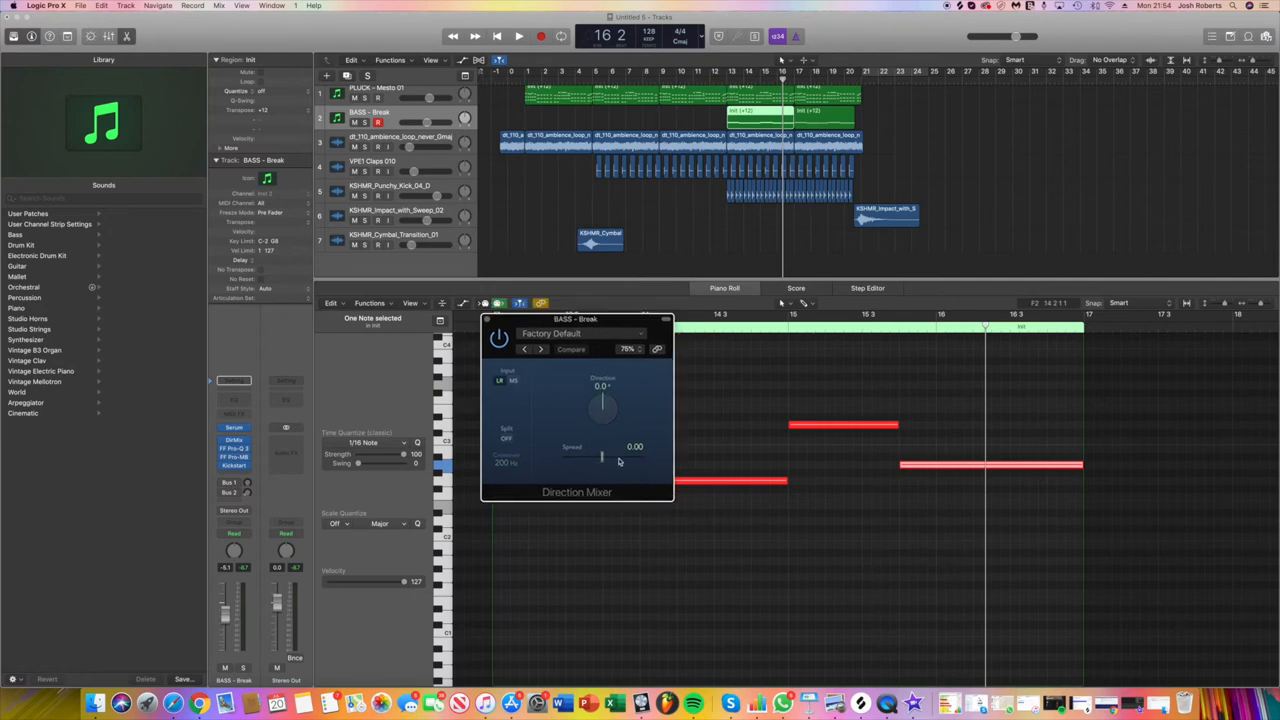
{"action": "left_click", "coordinate": [570, 348]}
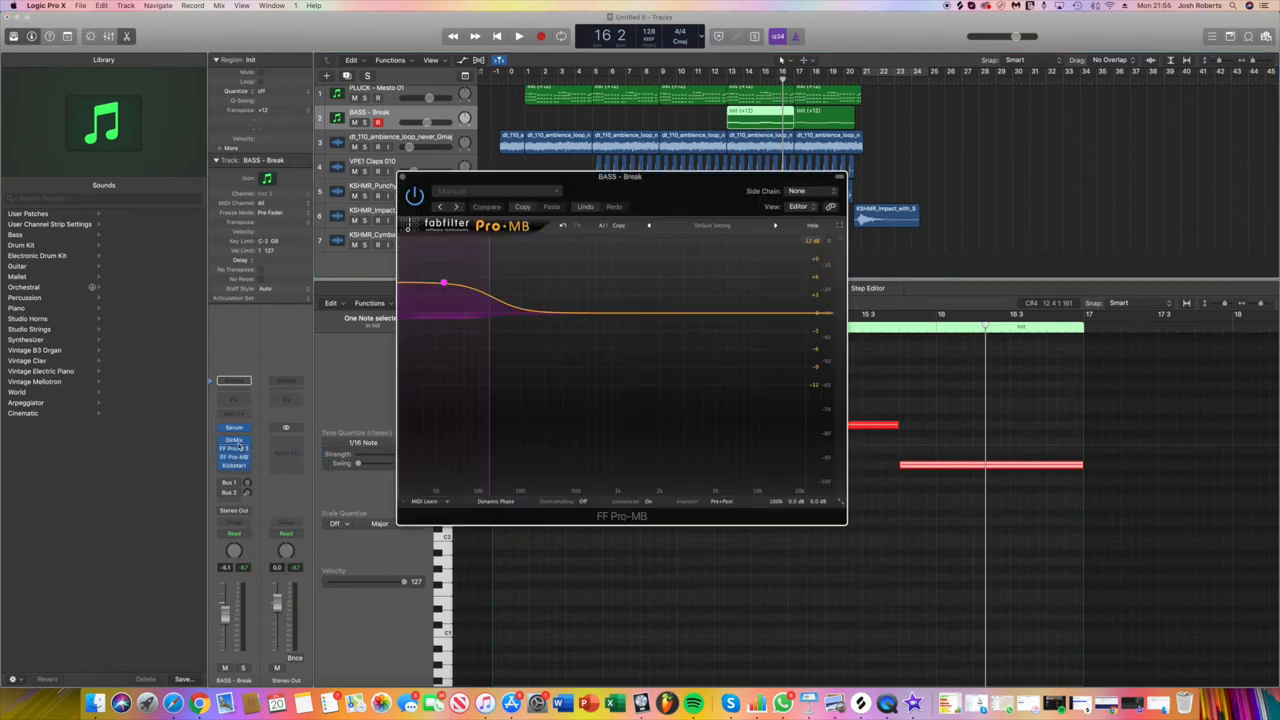
- Drag within the BASS - Break FF Pro-MB window, which shows a low band boost below ~100 Hz
{"action": "left_click_drag", "start_coordinate": [620, 176], "coordinate": [590, 169]}
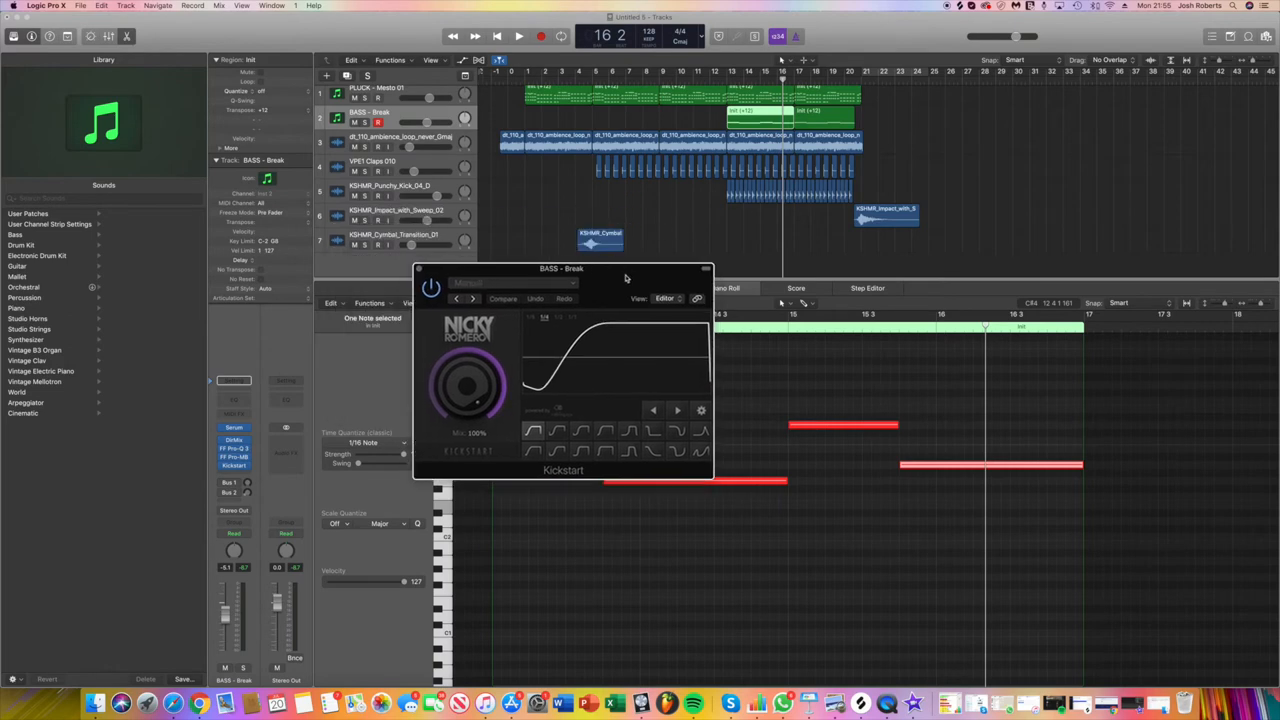
- Move the BASS - Break Kickstart window, set to 100% mix, out of the way
{"action": "left_click_drag", "start_coordinate": [561, 268], "coordinate": [557, 285]}
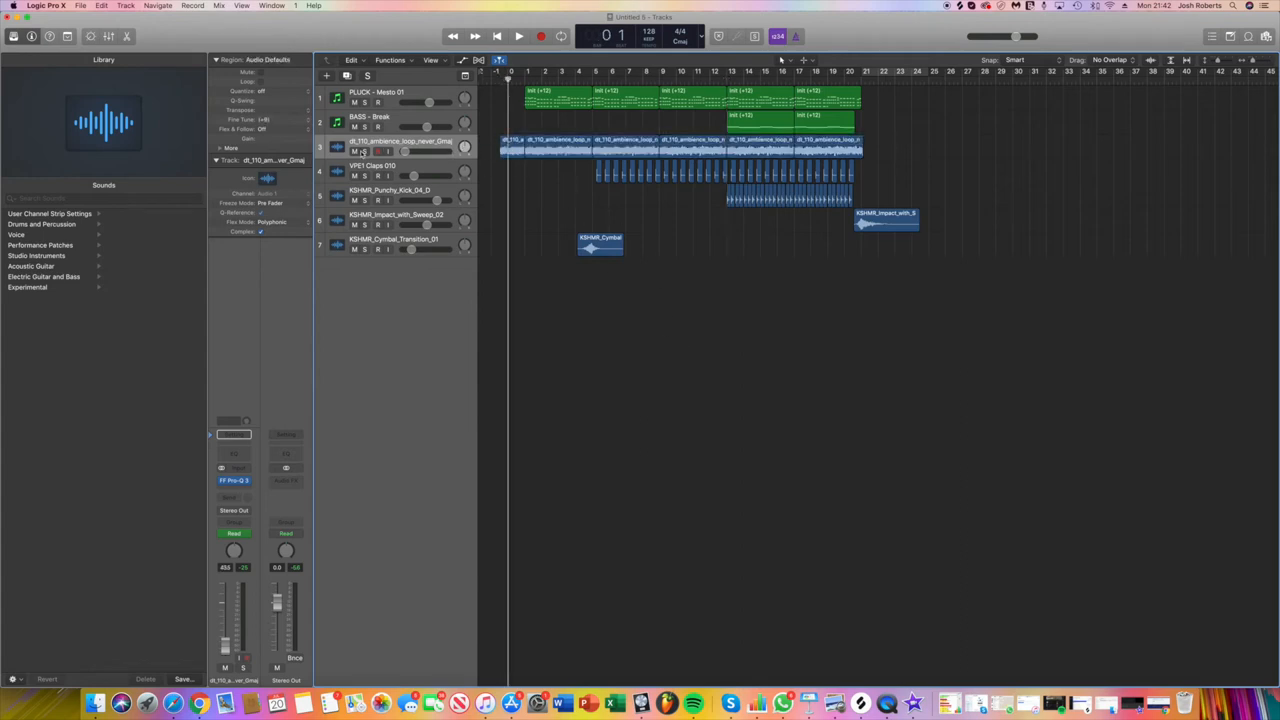
- Solo the ambience loop, then unsolo it and place the playhead near bar 2
{"action": "left_click", "coordinate": [518, 36]}
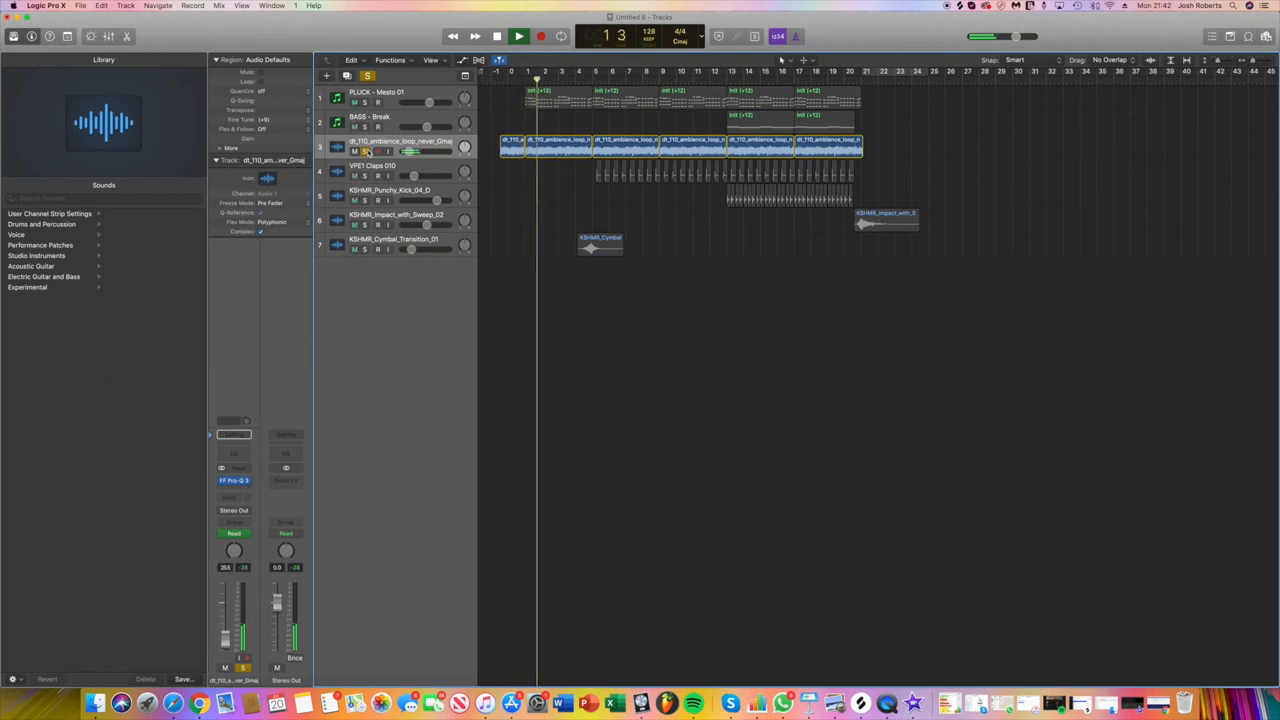
{"action": "left_click", "coordinate": [518, 36]}
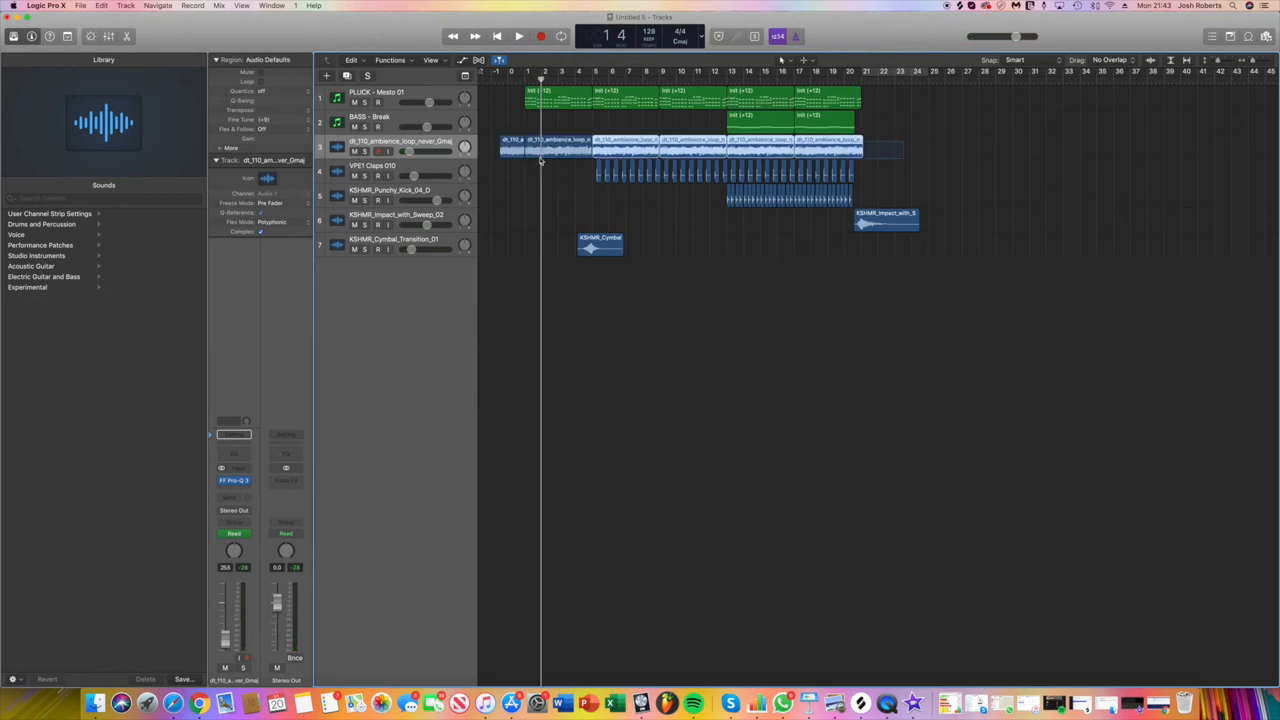
{"action": "left_click", "coordinate": [717, 419]}
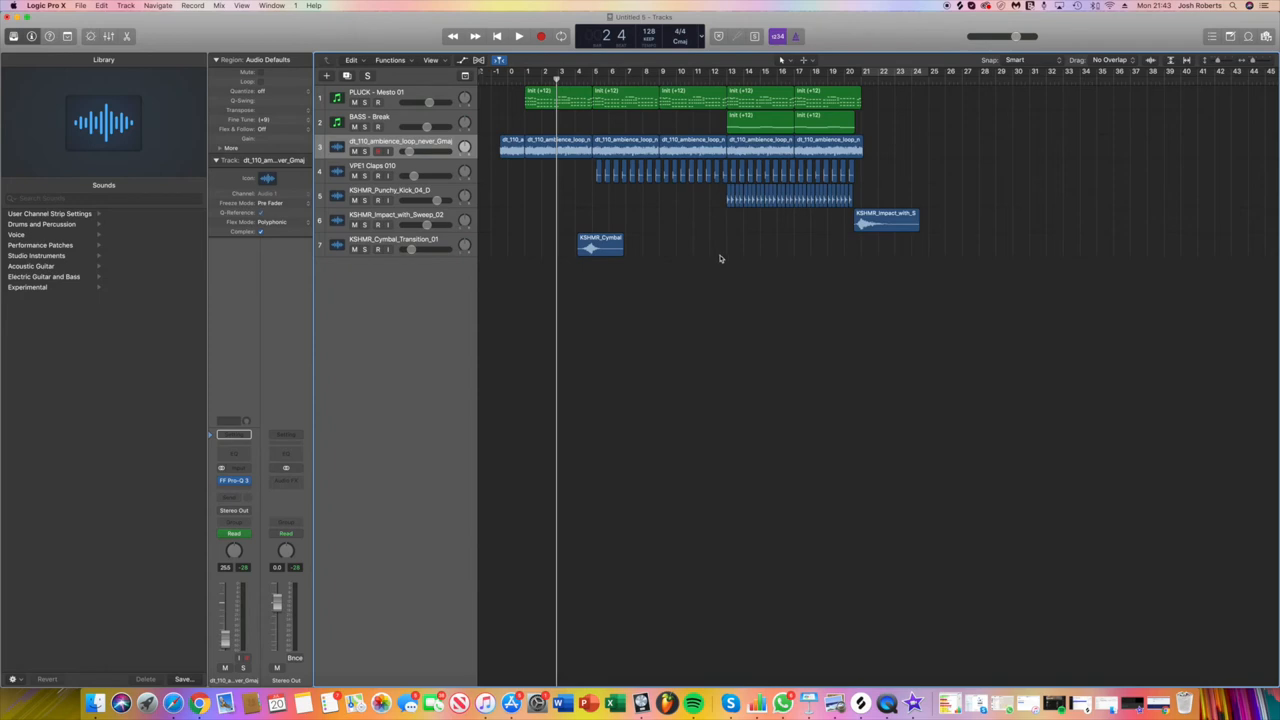
{"action": "mouse_move", "coordinate": [723, 254]}
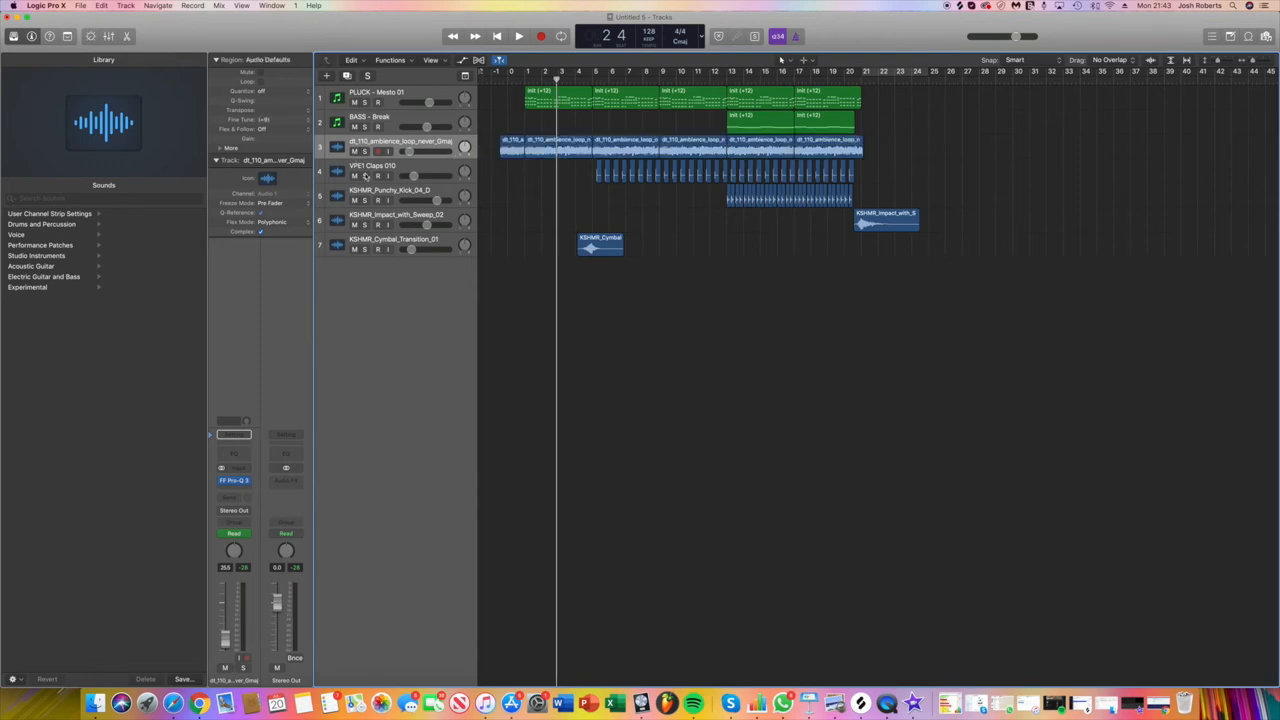
- Solo KSHMR_Punchy_Kick_04_D and open its FF Pro-Q 3 equaliser
{"action": "left_click", "coordinate": [370, 170]}
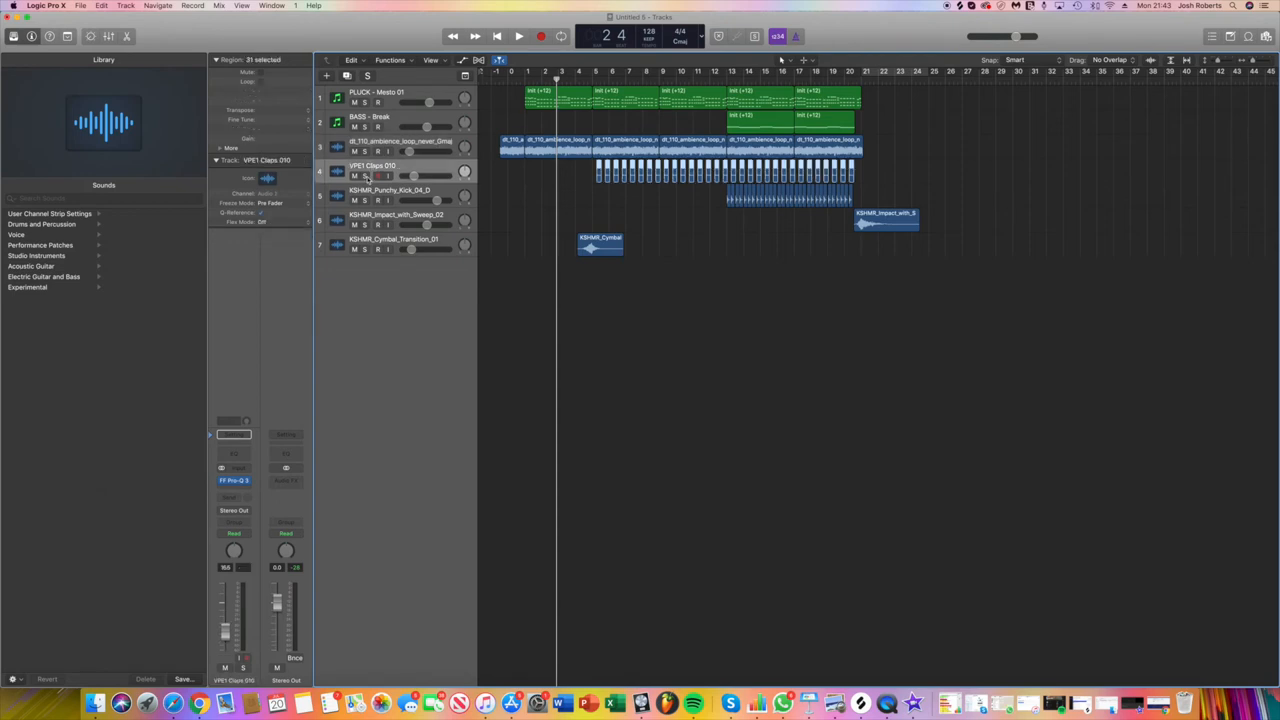
{"action": "left_click", "coordinate": [364, 176]}
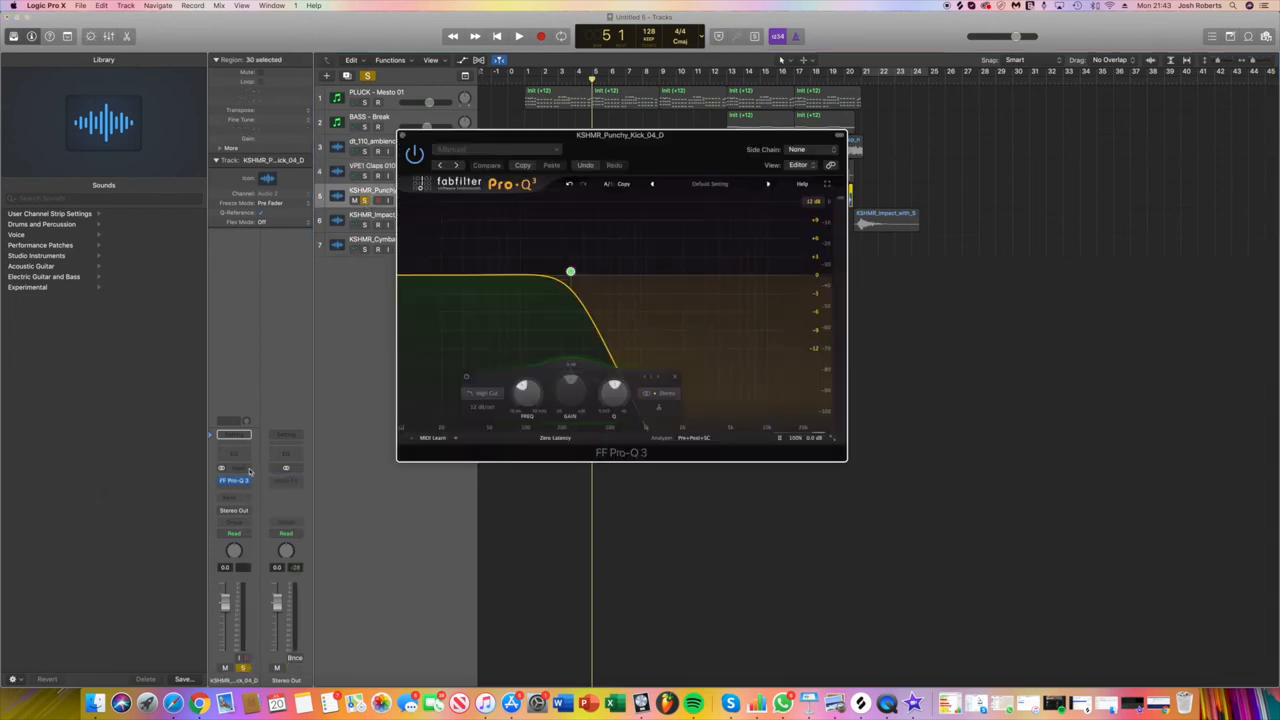
- Drag the kick's Pro-Q 3 high-cut node to set a steep low-pass cutoff
{"action": "left_click_drag", "start_coordinate": [620, 135], "coordinate": [738, 281]}
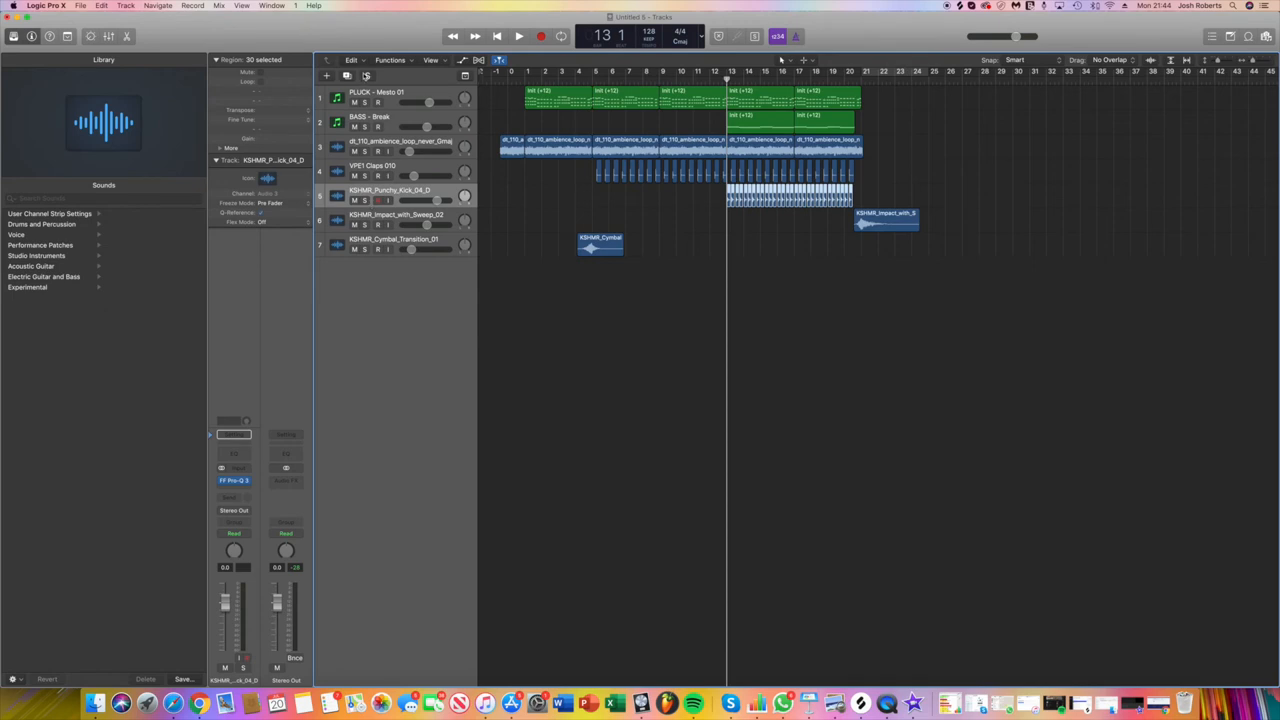
{"action": "left_click", "coordinate": [518, 36]}
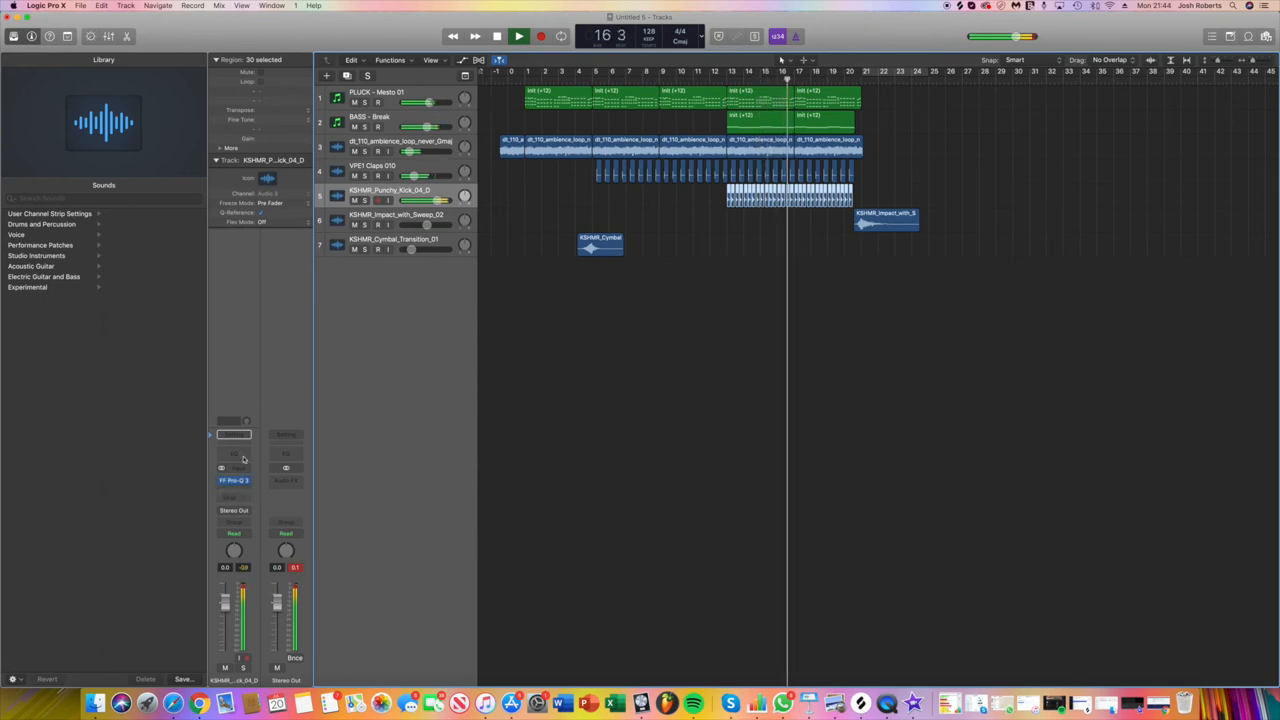
{"action": "left_click", "coordinate": [518, 36]}
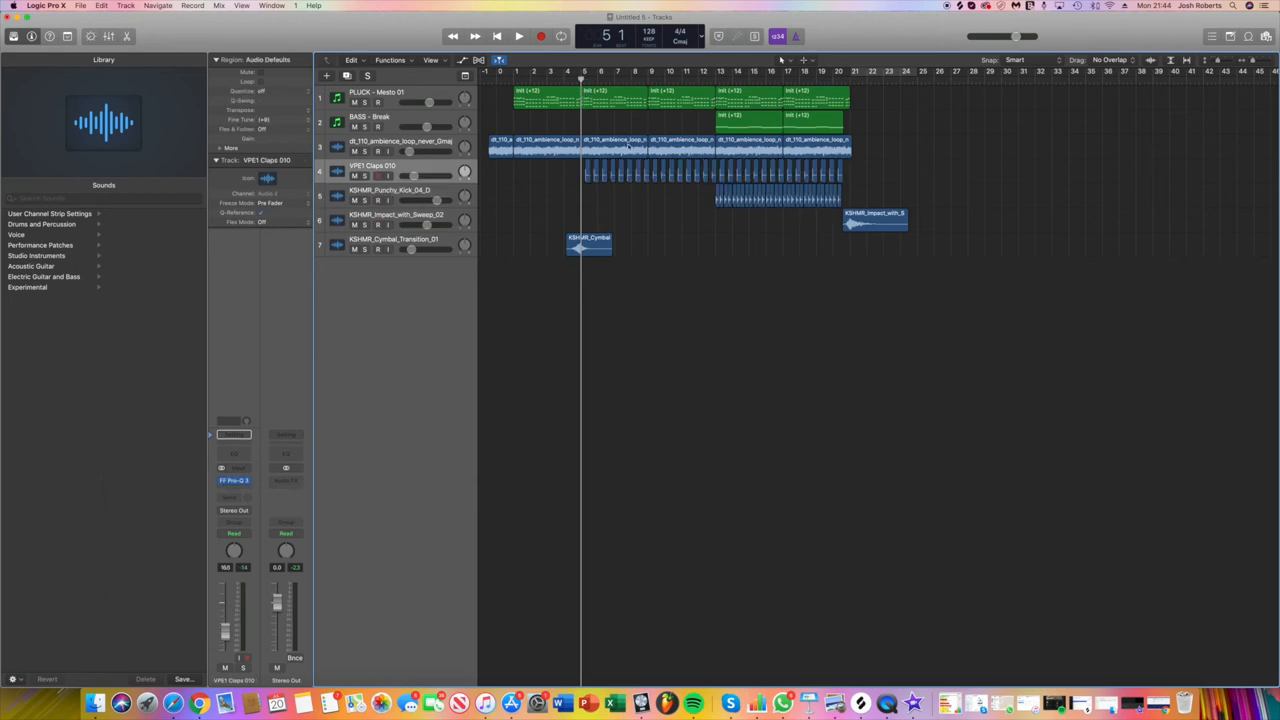
{"action": "scroll", "scroll_direction": "right", "scroll_amount": 3}
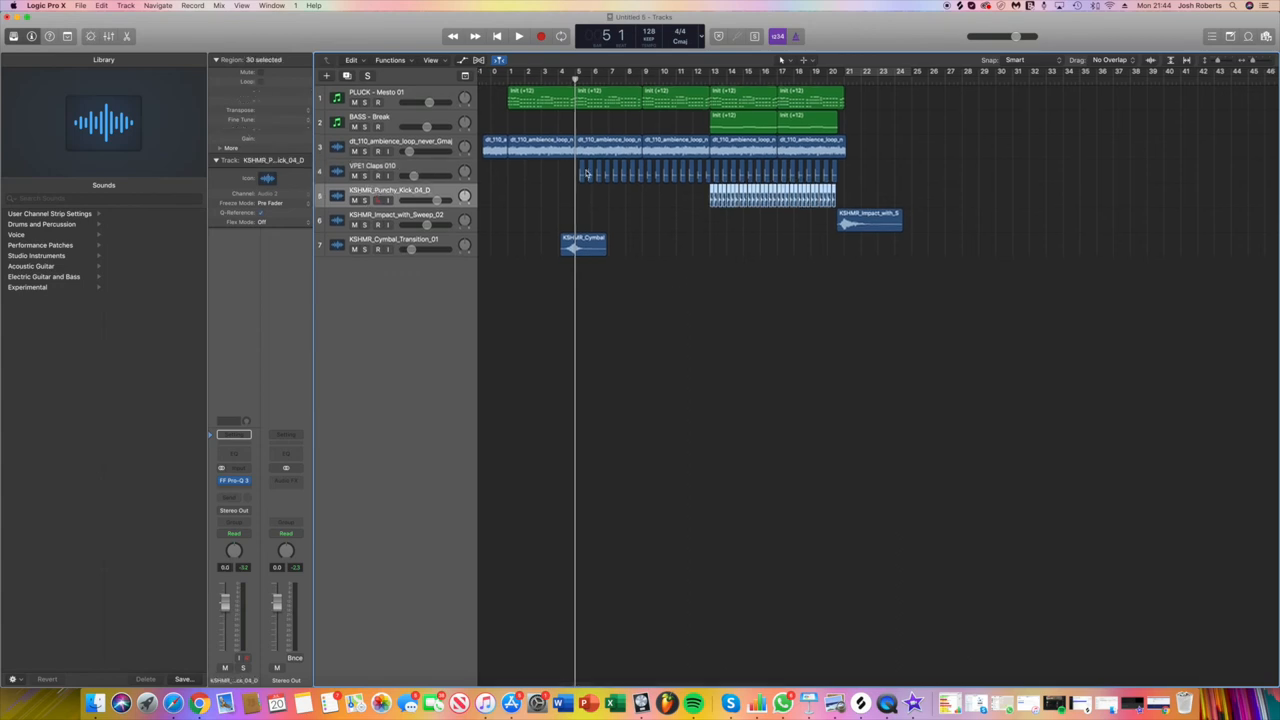
{"action": "left_click", "coordinate": [518, 36]}
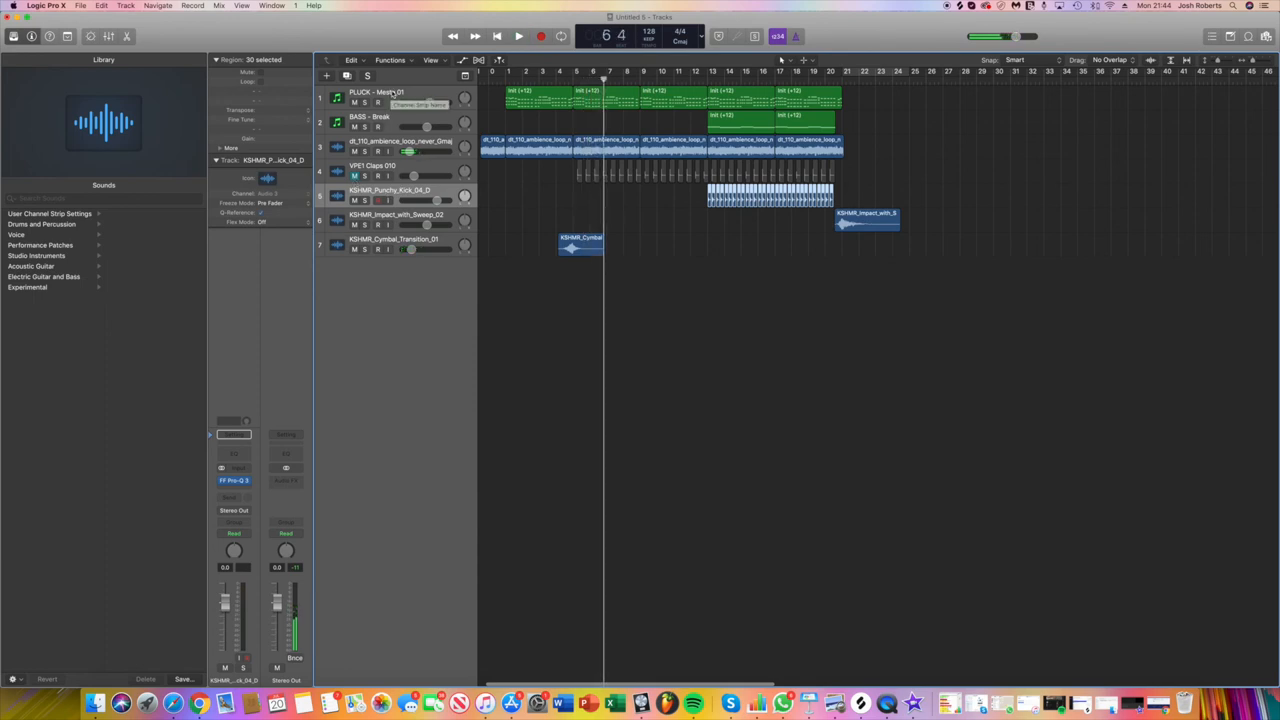
{"action": "left_click", "coordinate": [375, 92]}
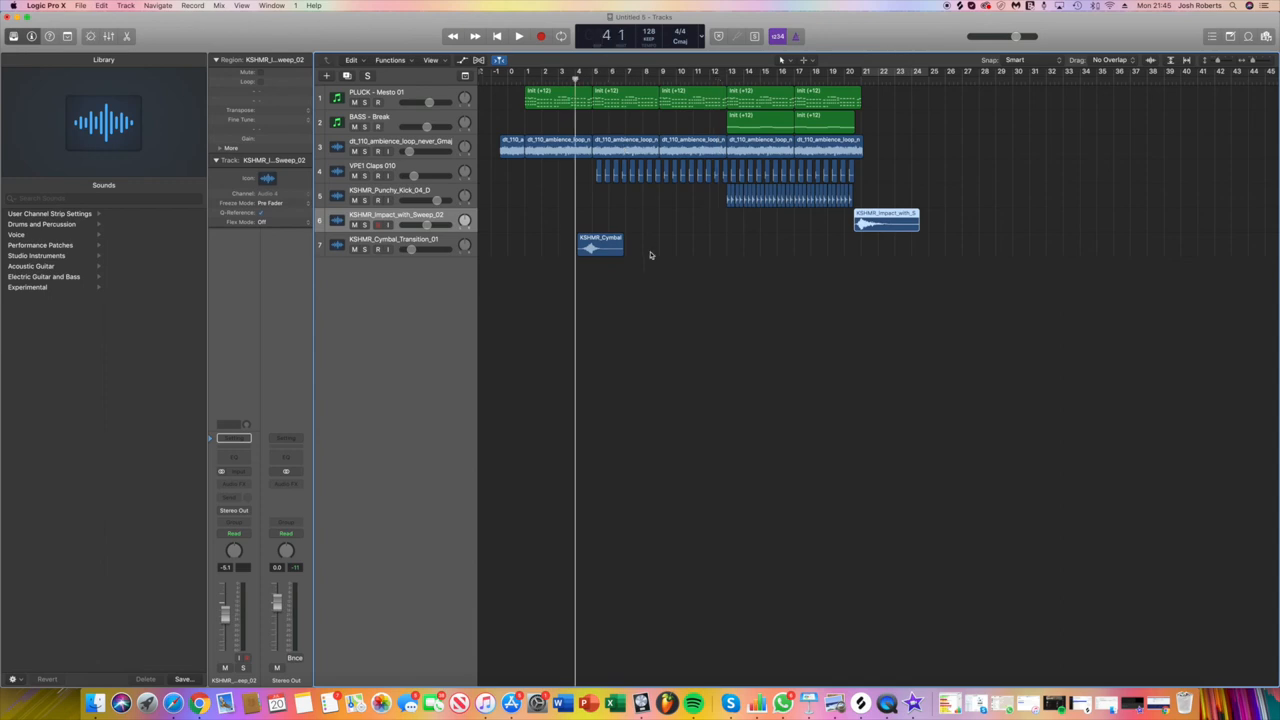
{"action": "mouse_move", "coordinate": [370, 254]}
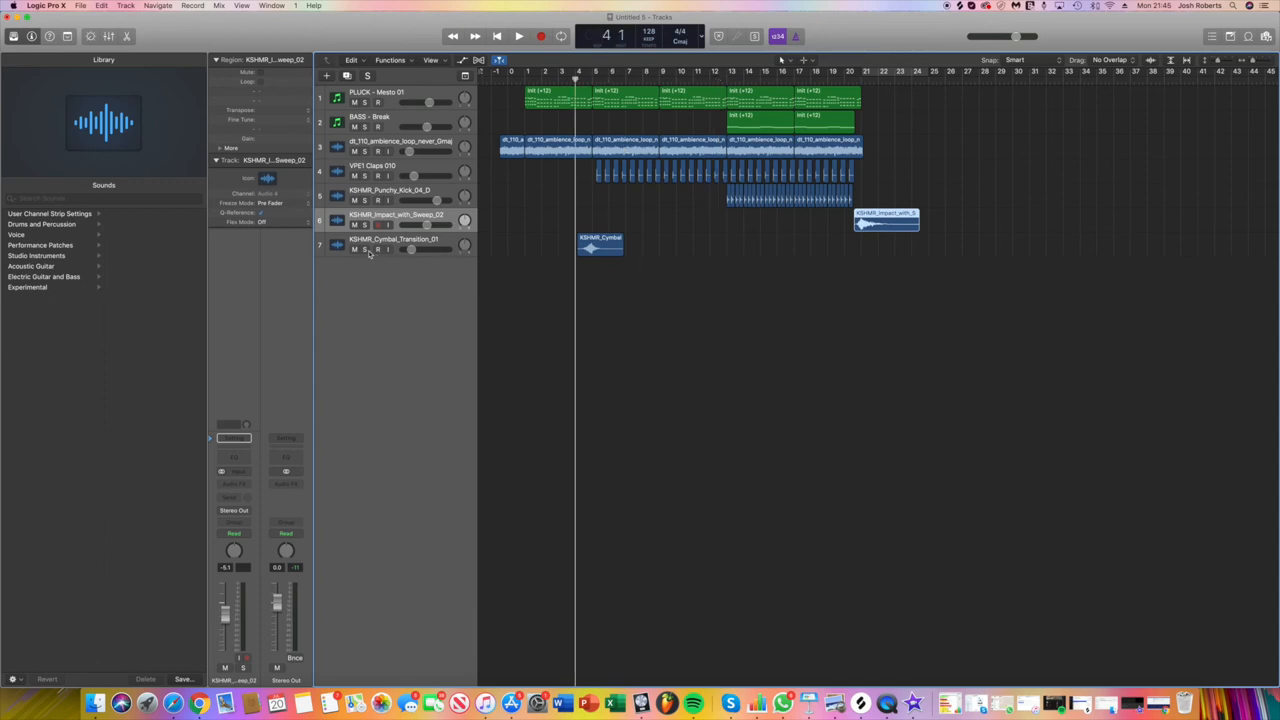
{"action": "left_click", "coordinate": [518, 36]}
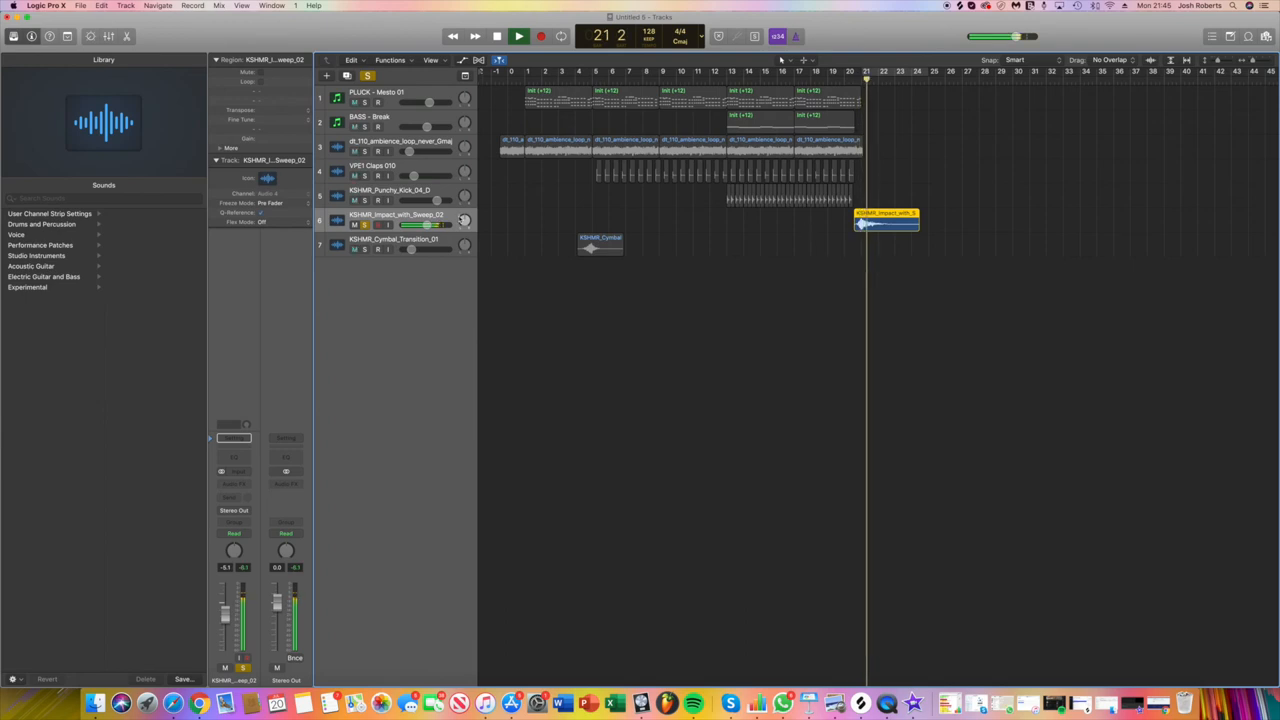
{"action": "left_click", "coordinate": [518, 36]}
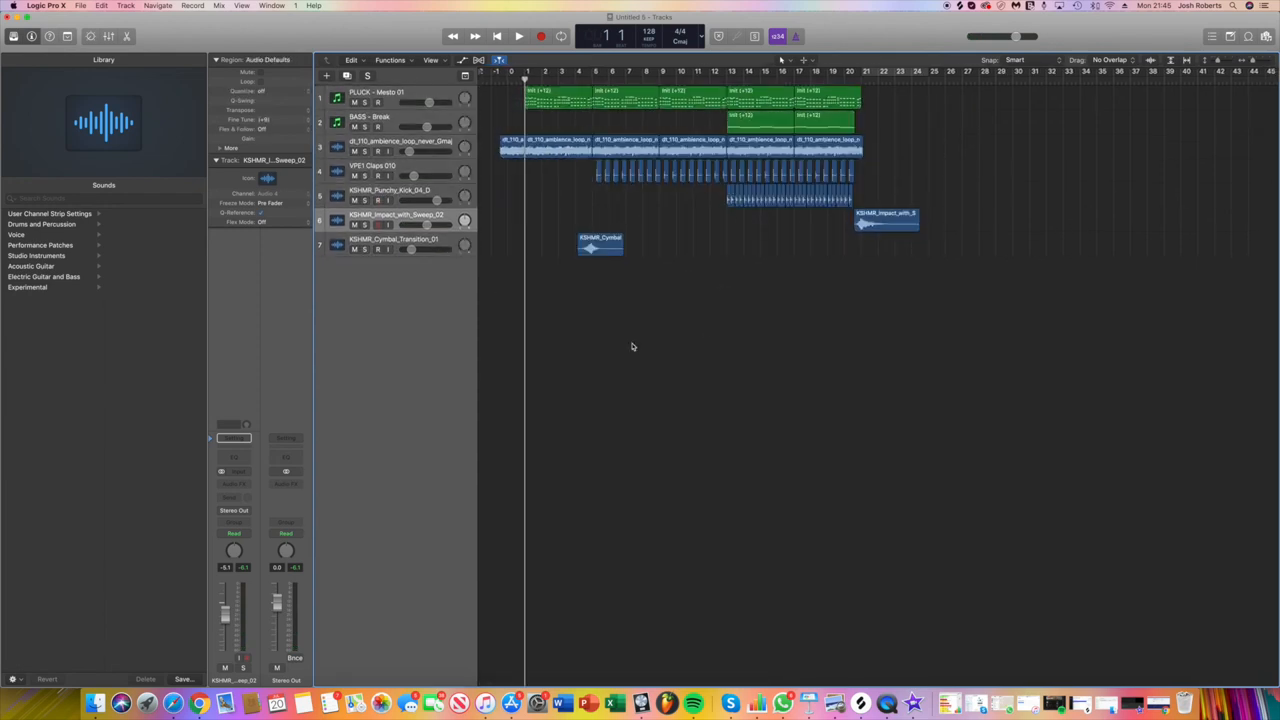
{"action": "key", "text": "cmd+a"}
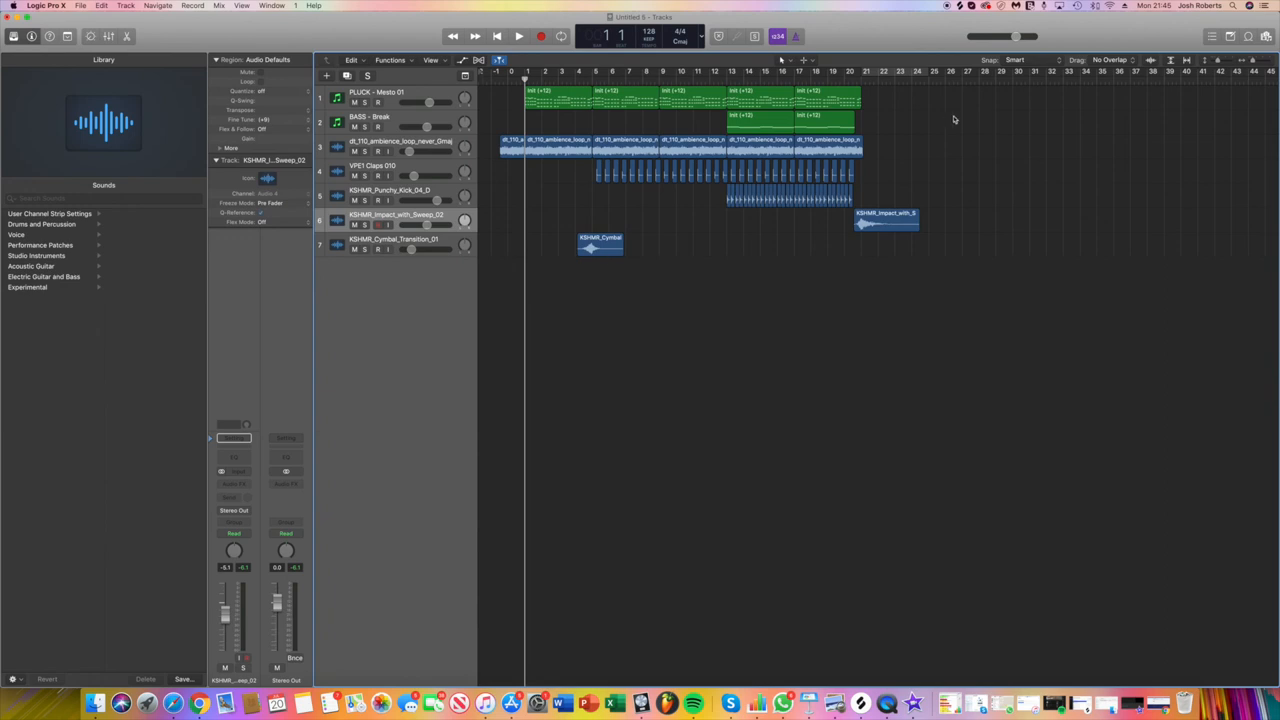
{"action": "mouse_move", "coordinate": [984, 161]}
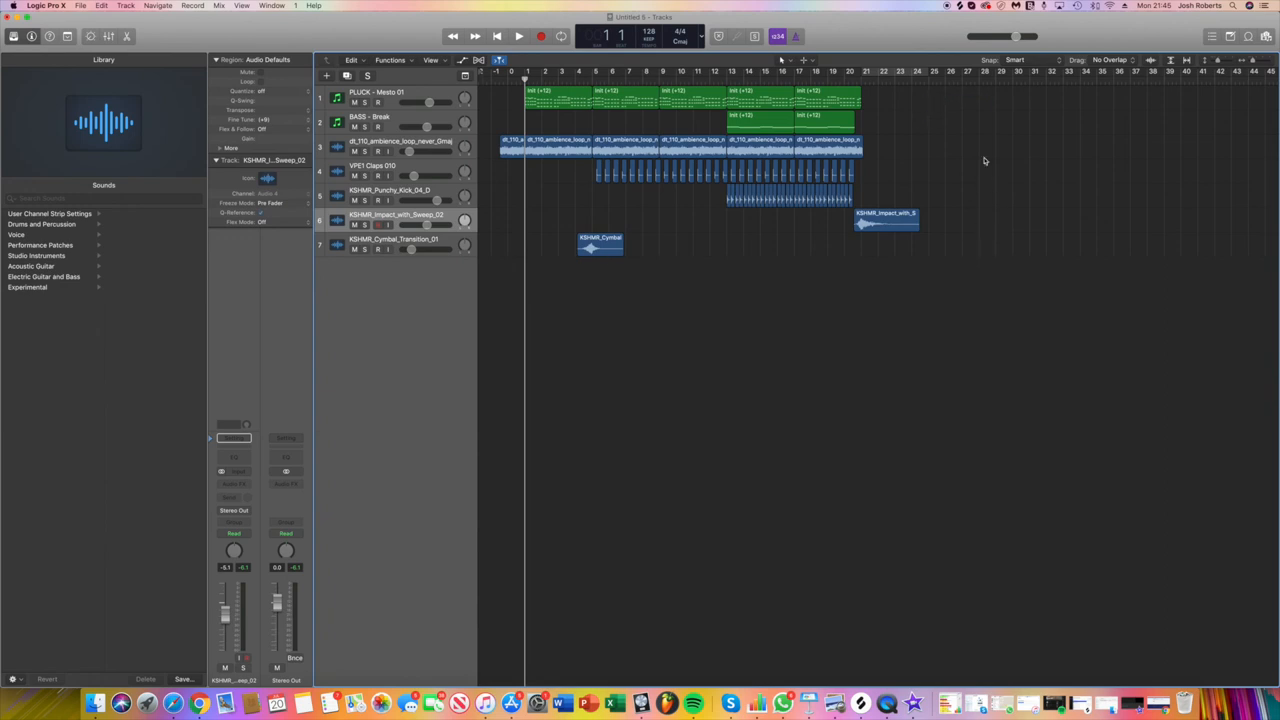
{"action": "mouse_move", "coordinate": [989, 97]}
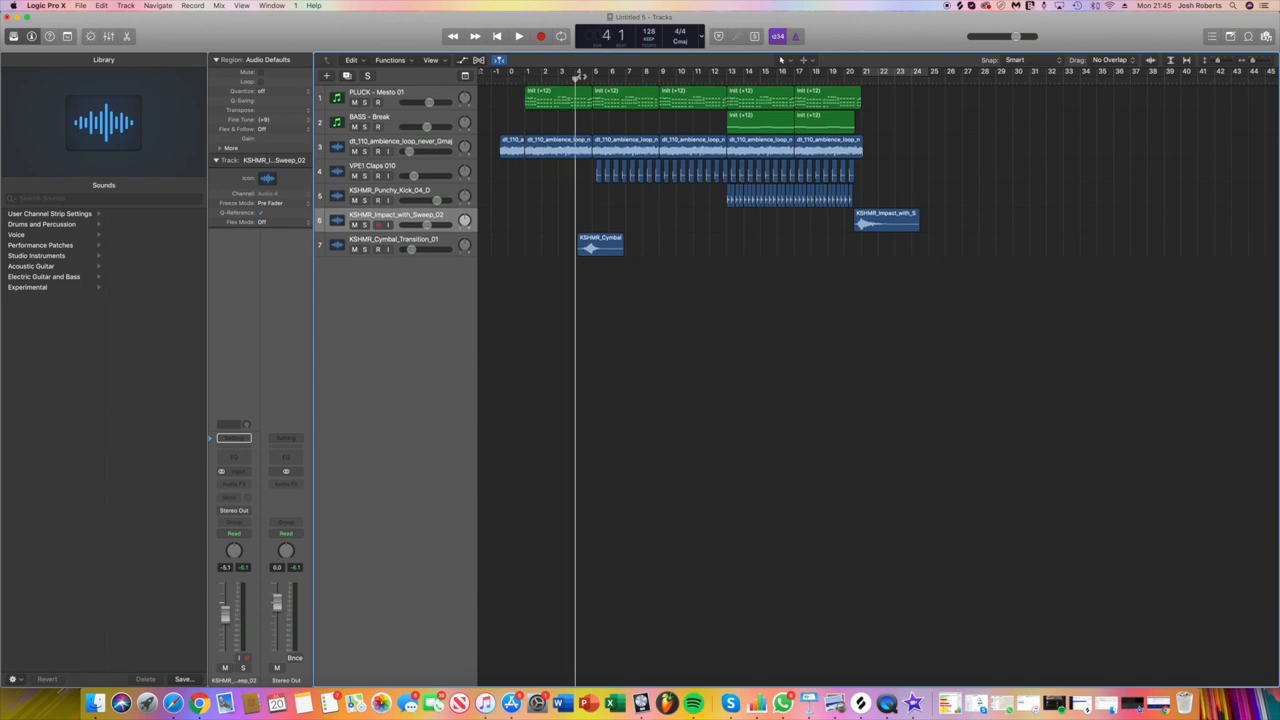
{"action": "mouse_move", "coordinate": [711, 301]}
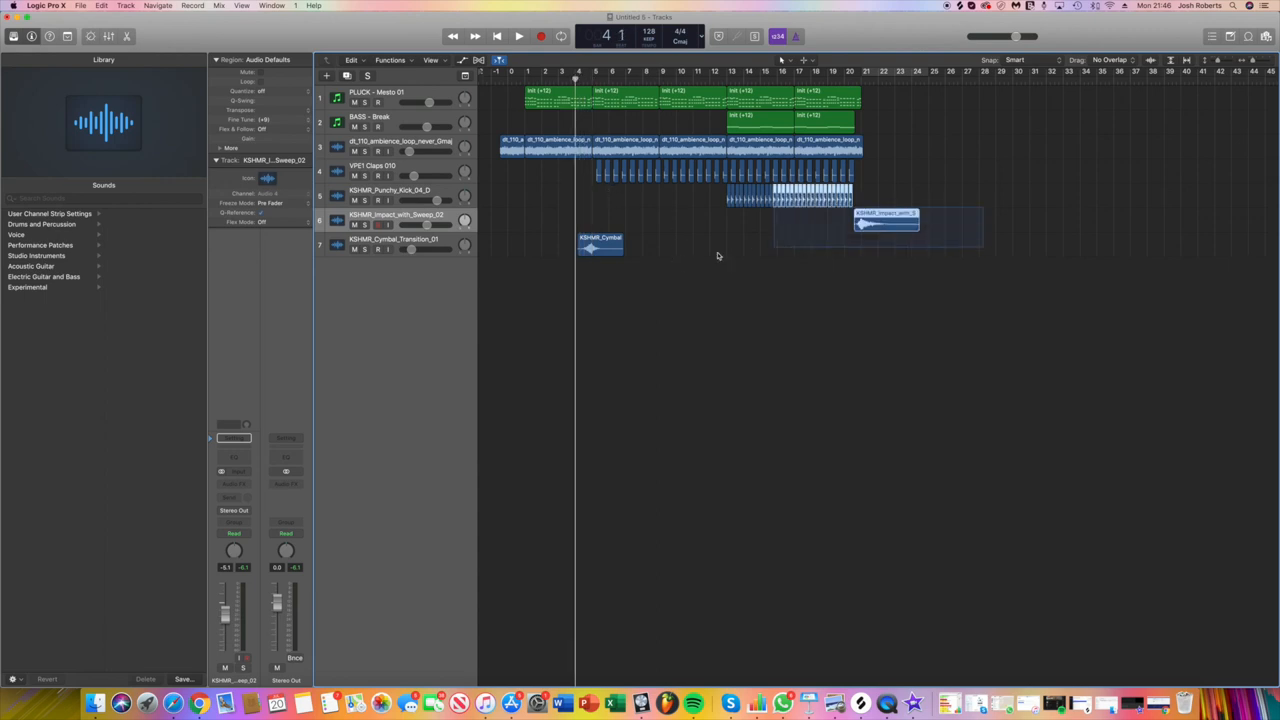
{"action": "left_click", "coordinate": [600, 246]}
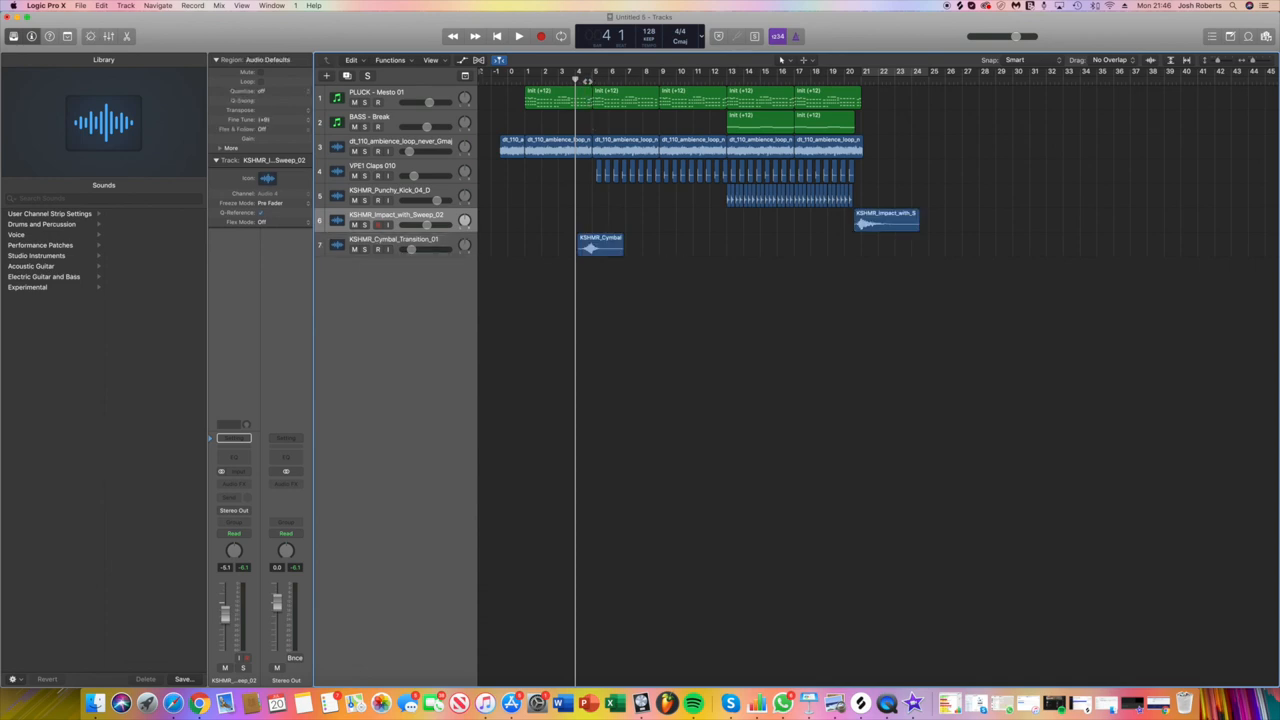
{"action": "left_click", "coordinate": [593, 71]}
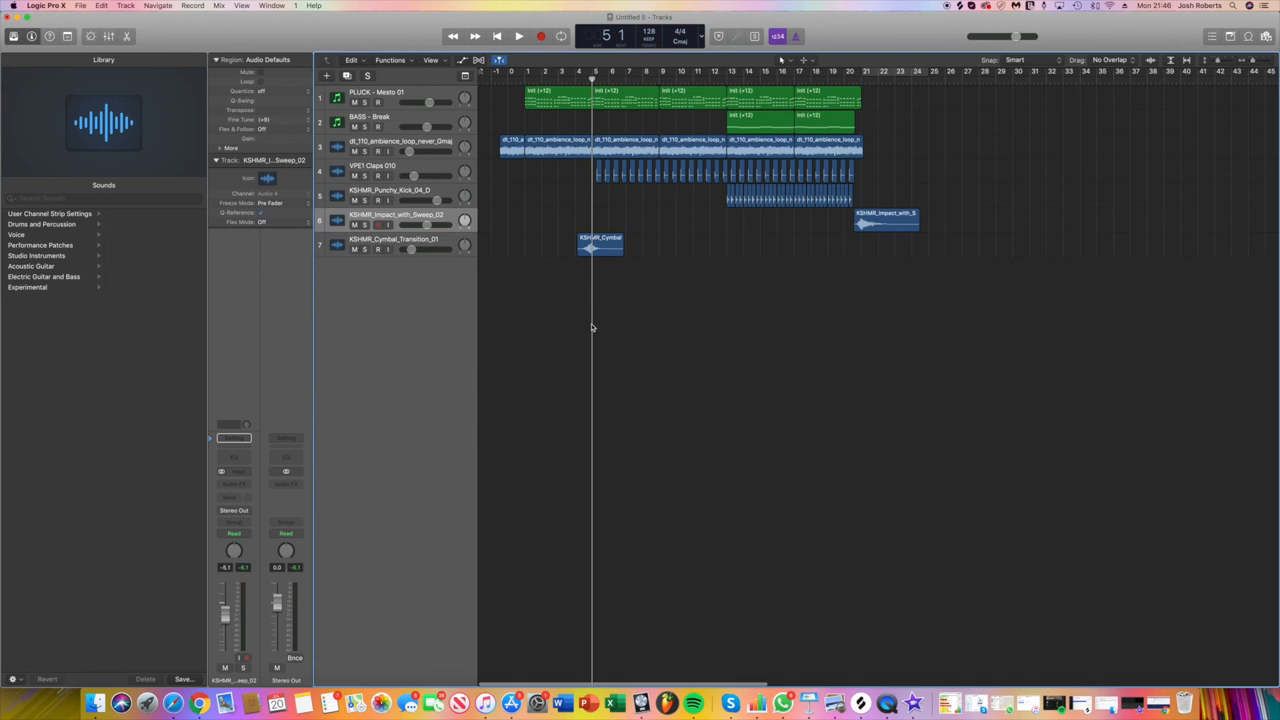
{"action": "mouse_move", "coordinate": [595, 327]}
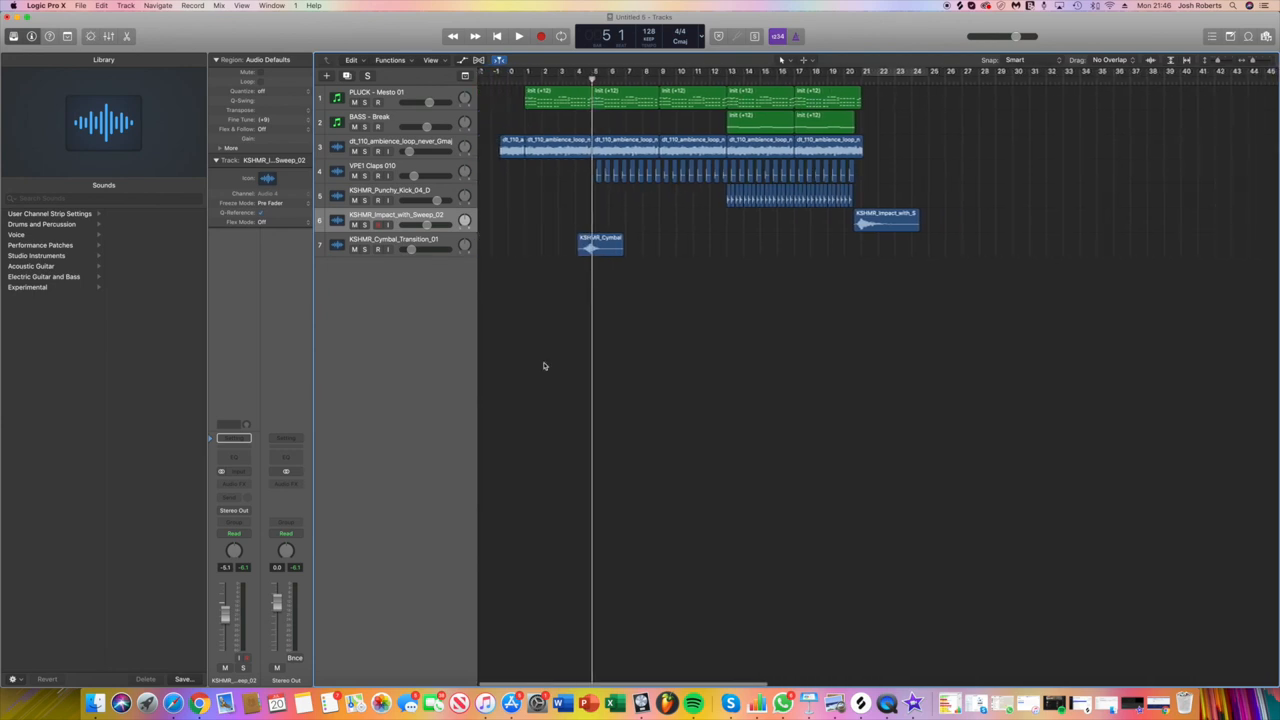
{"action": "mouse_move", "coordinate": [97, 703]}
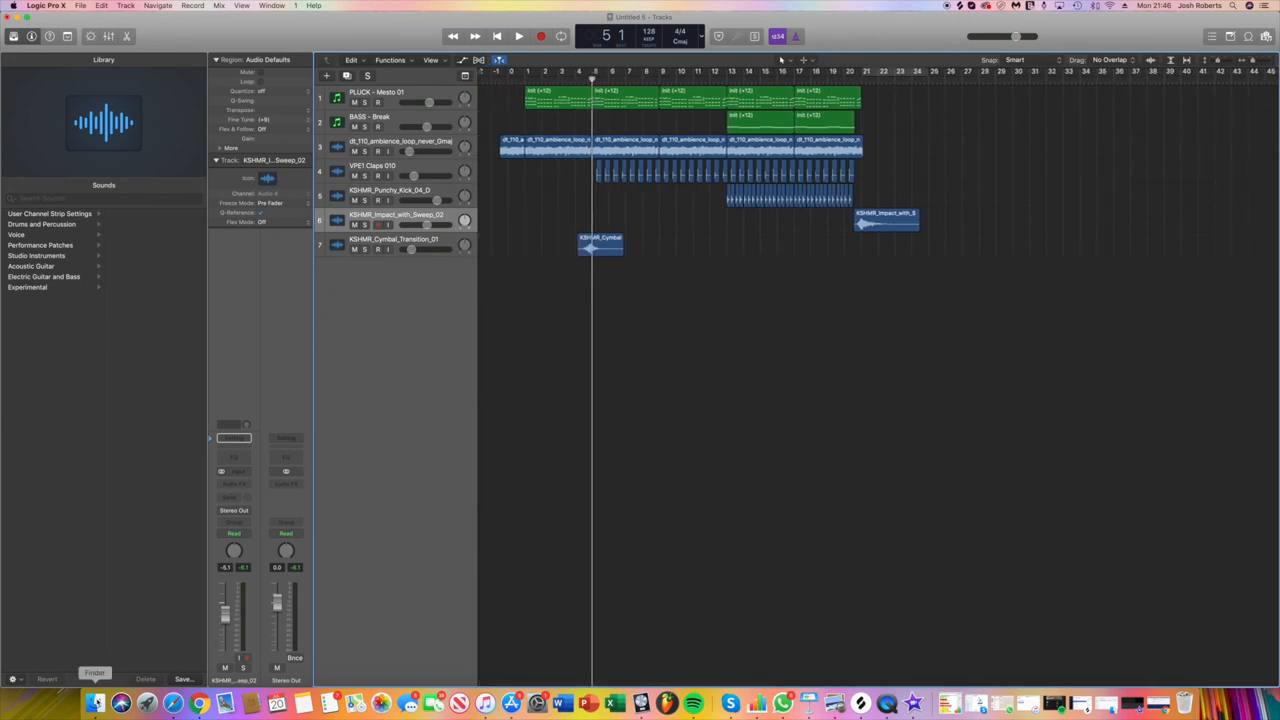